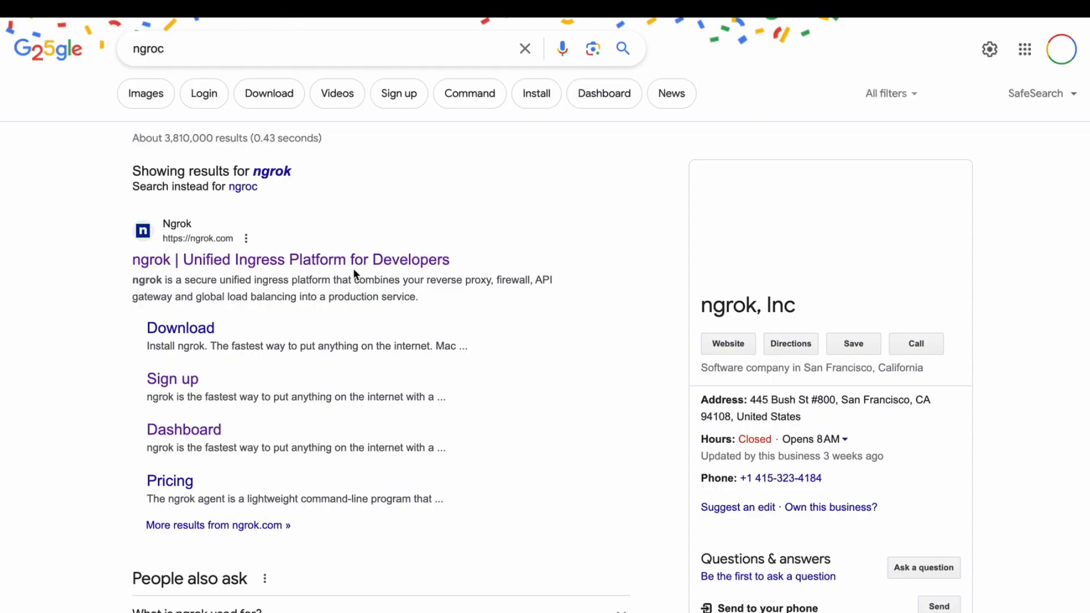
- Reach ngrok.com from the search results and start signing up with a Google account
{"action": "left_click", "coordinate": [289, 259]}
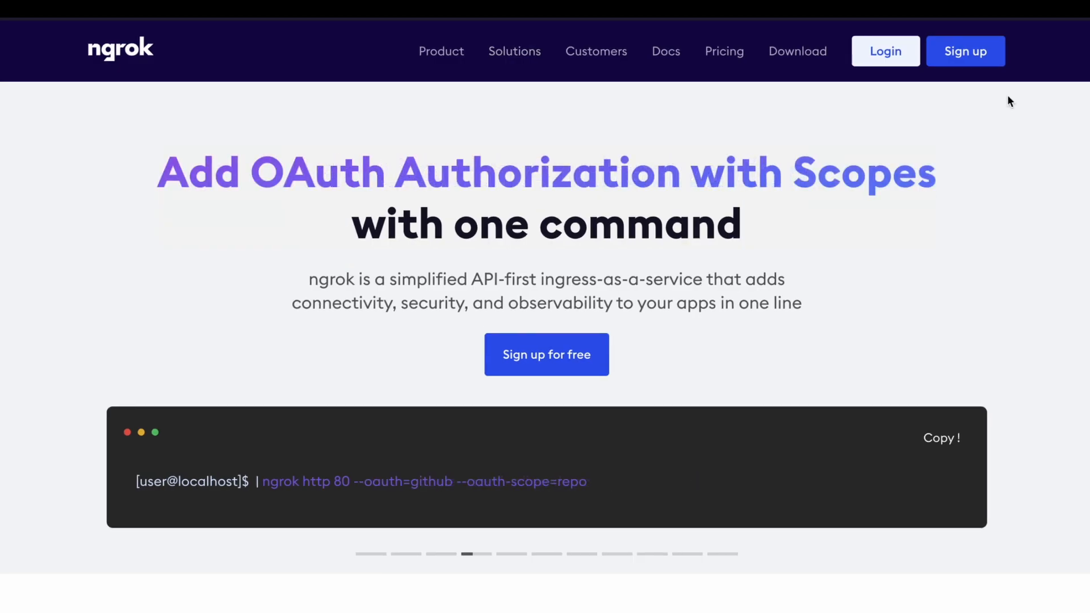
{"action": "left_click", "coordinate": [965, 51]}
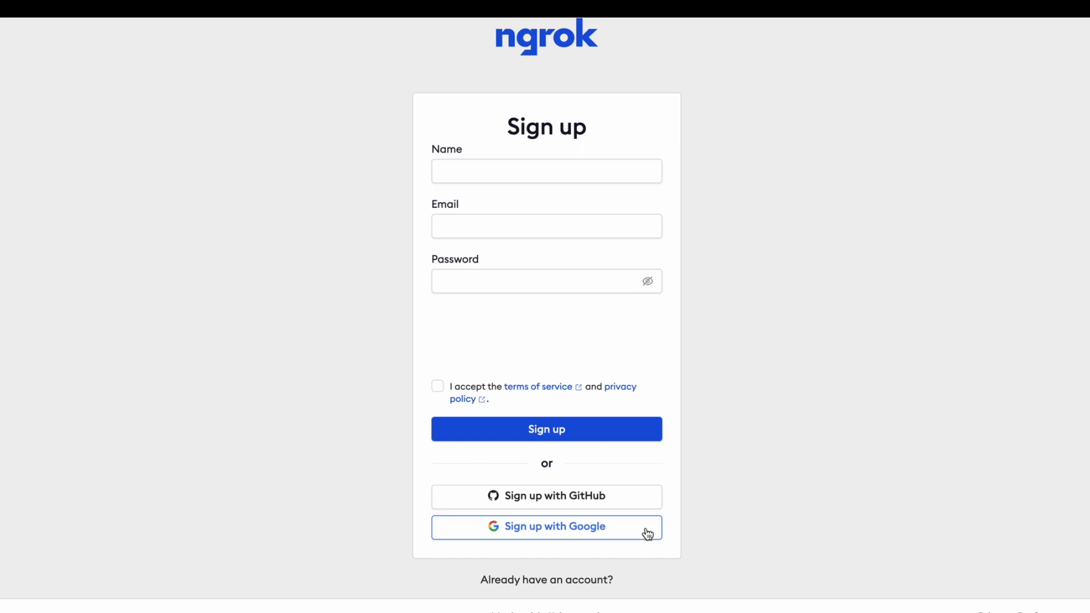
{"action": "left_click", "coordinate": [546, 525]}
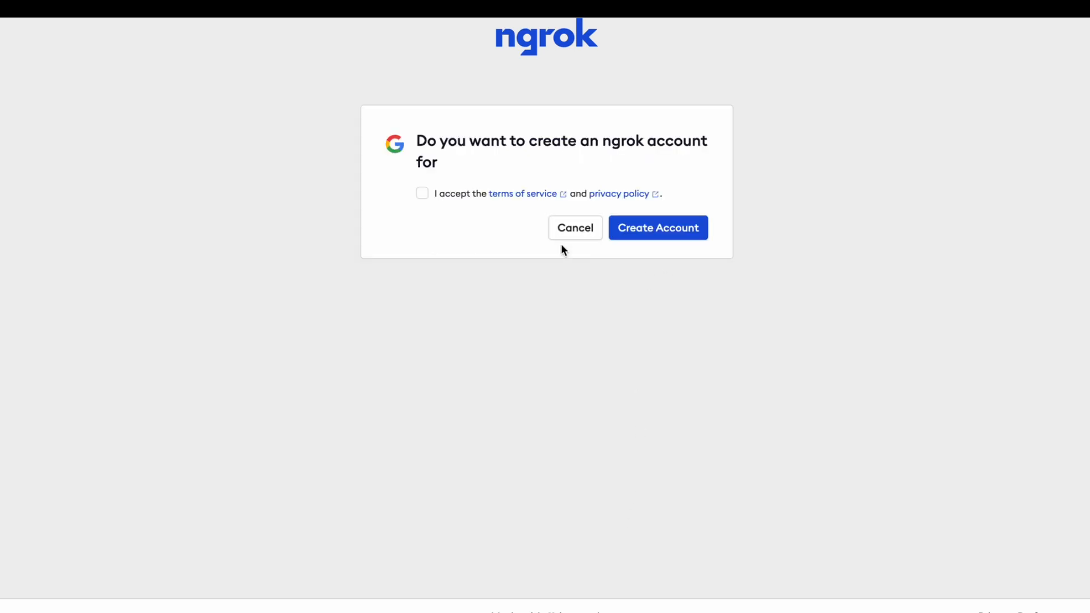
{"action": "mouse_move", "coordinate": [657, 227]}
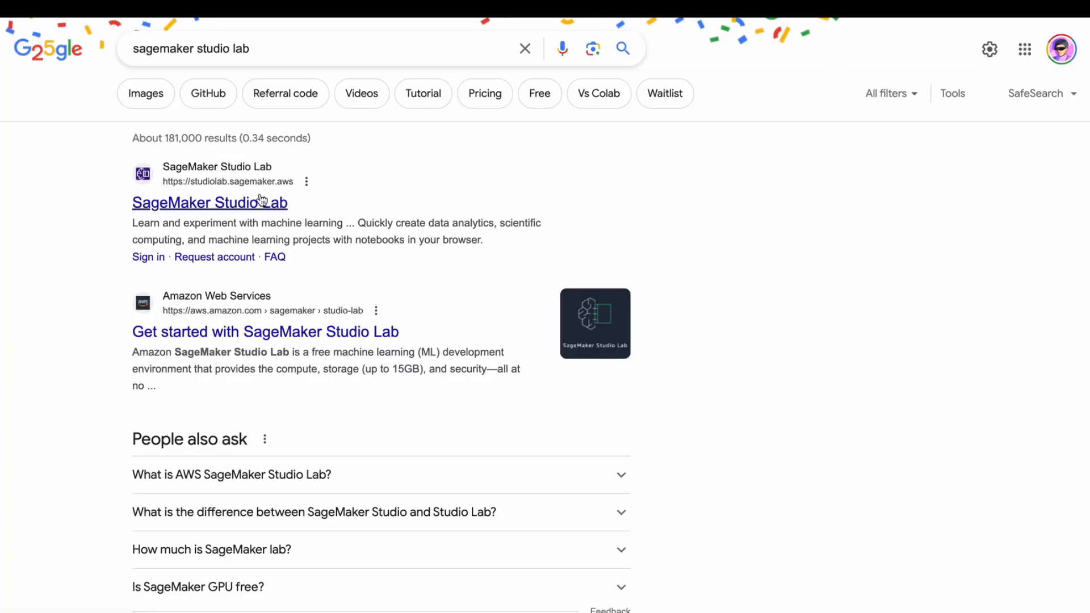
- Open the SageMaker Studio Lab site and submit the free account request form
{"action": "left_click", "coordinate": [209, 202]}
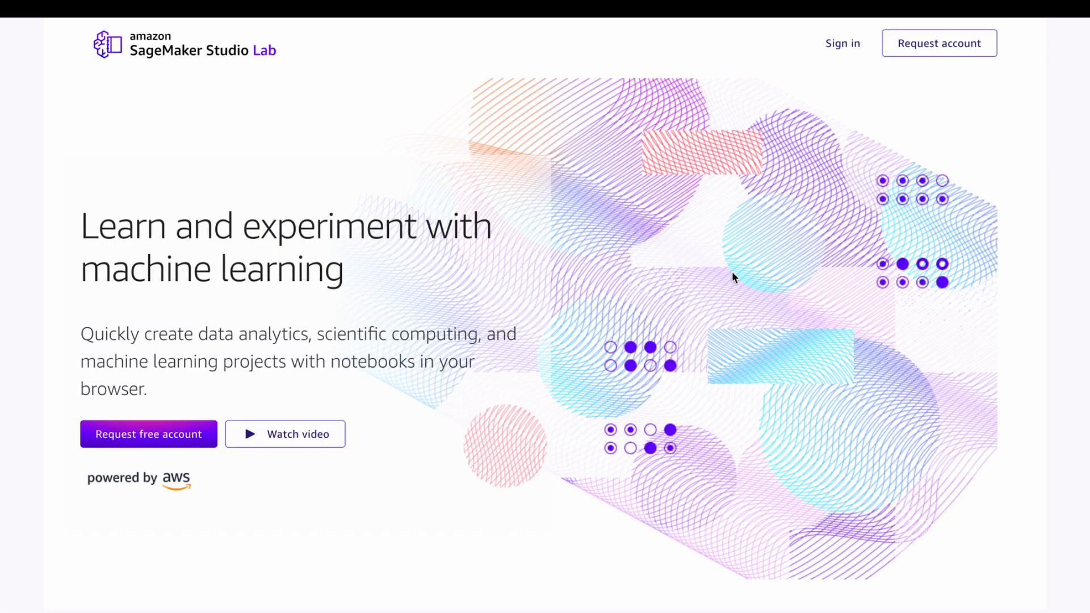
{"action": "mouse_move", "coordinate": [892, 243]}
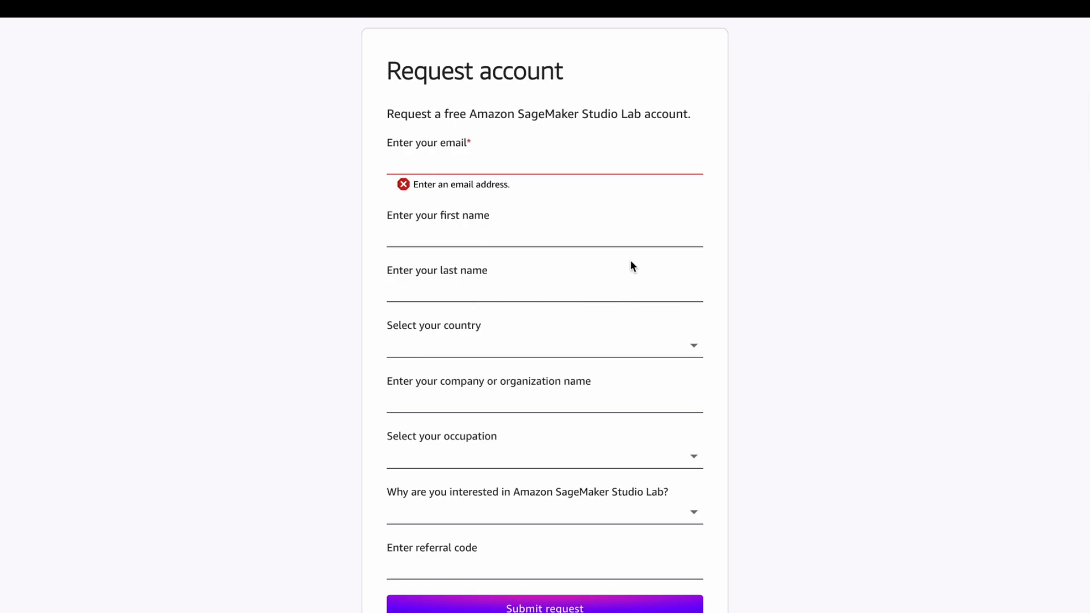
{"action": "scroll", "scroll_direction": "down", "scroll_amount": 3}
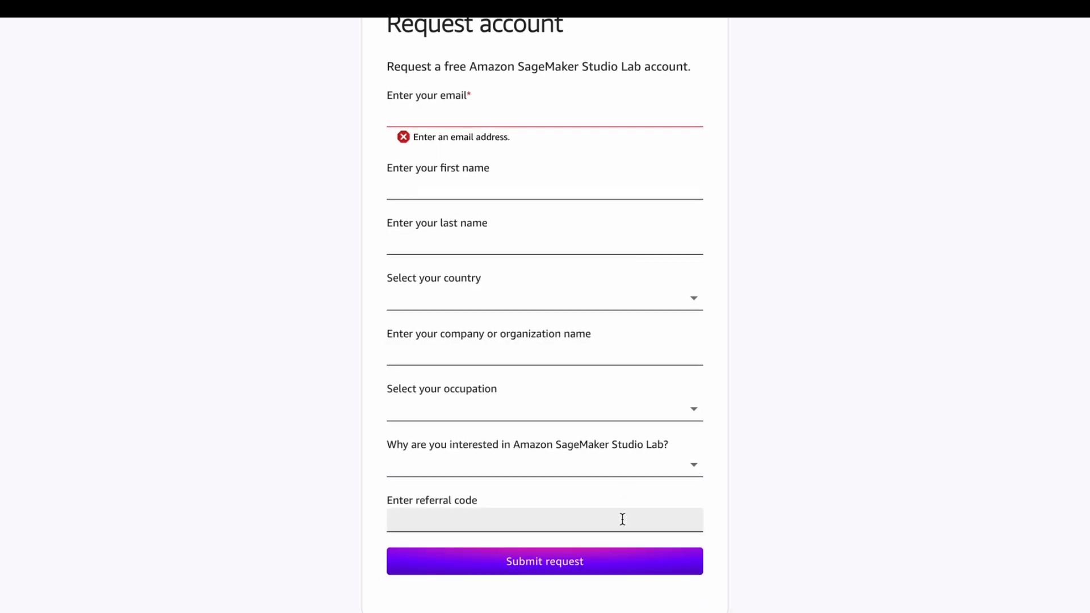
{"action": "left_click", "coordinate": [544, 560]}
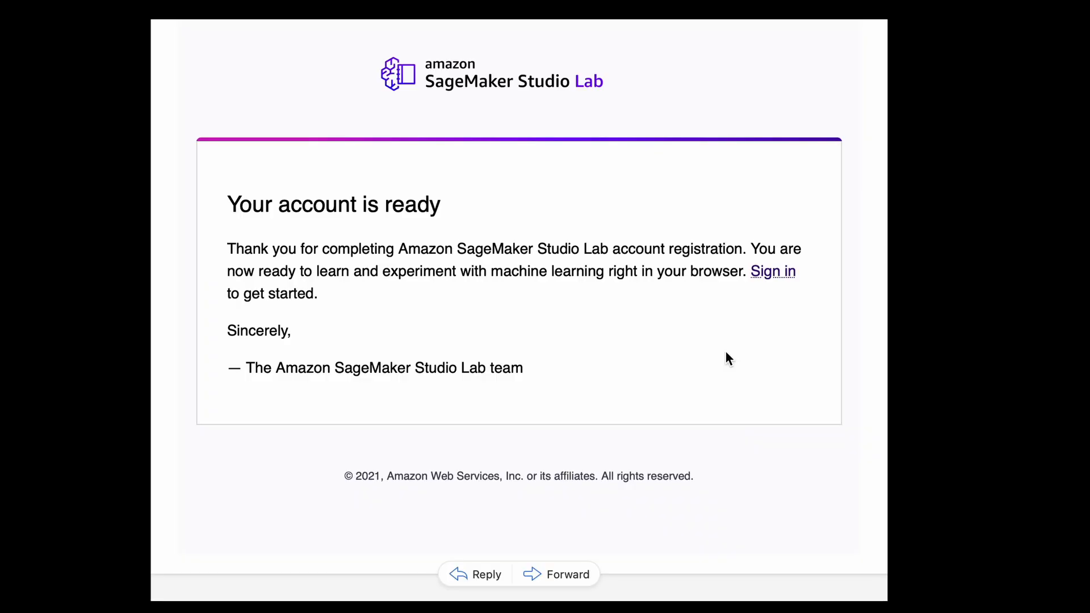
{"action": "mouse_move", "coordinate": [796, 382]}
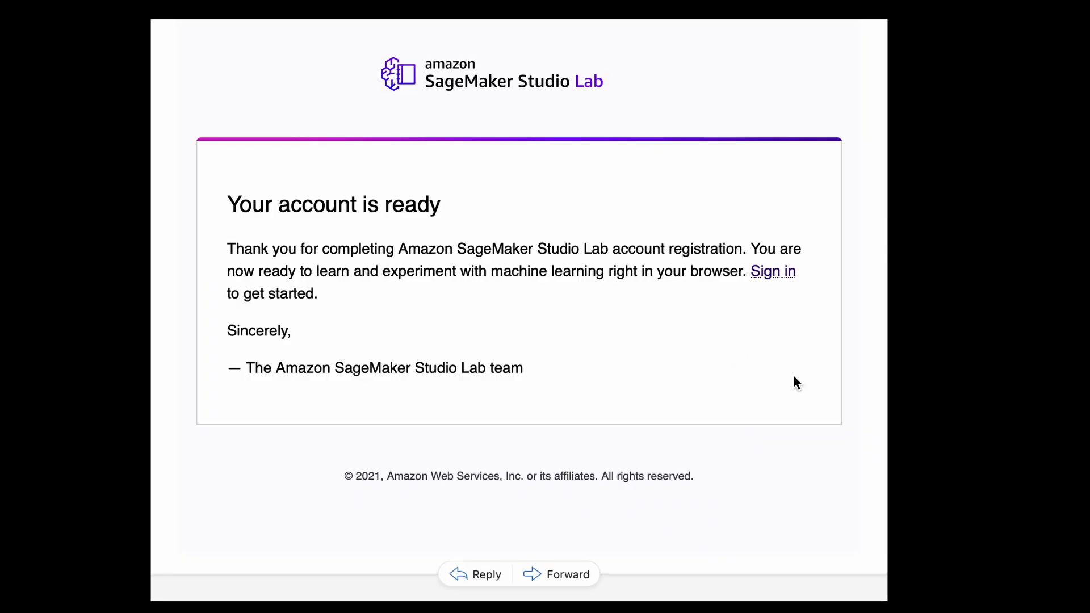
{"action": "mouse_move", "coordinate": [773, 271]}
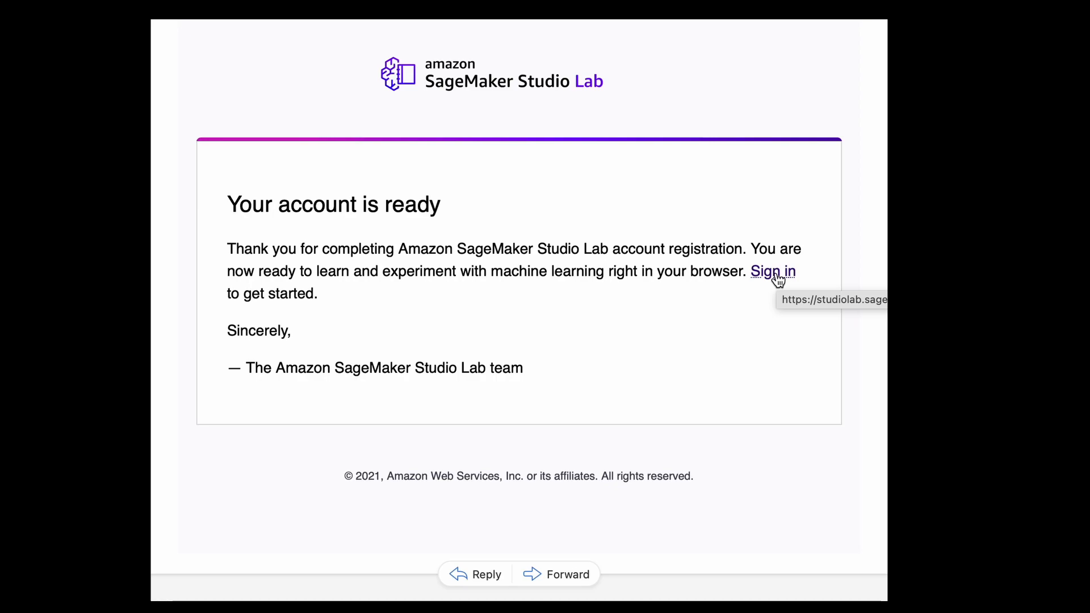
- Sign in to SageMaker Studio Lab through the link in the account-ready email
{"action": "left_click", "coordinate": [773, 271]}
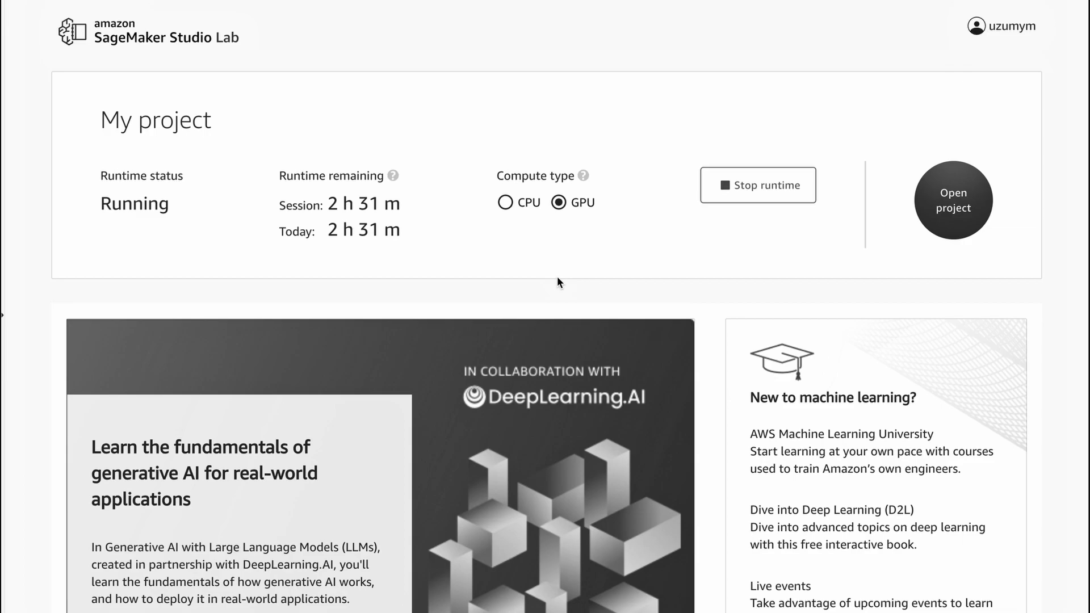
- Choose GPU as the project's compute type, toggling CPU once before settling on GPU
{"action": "left_click", "coordinate": [757, 185]}
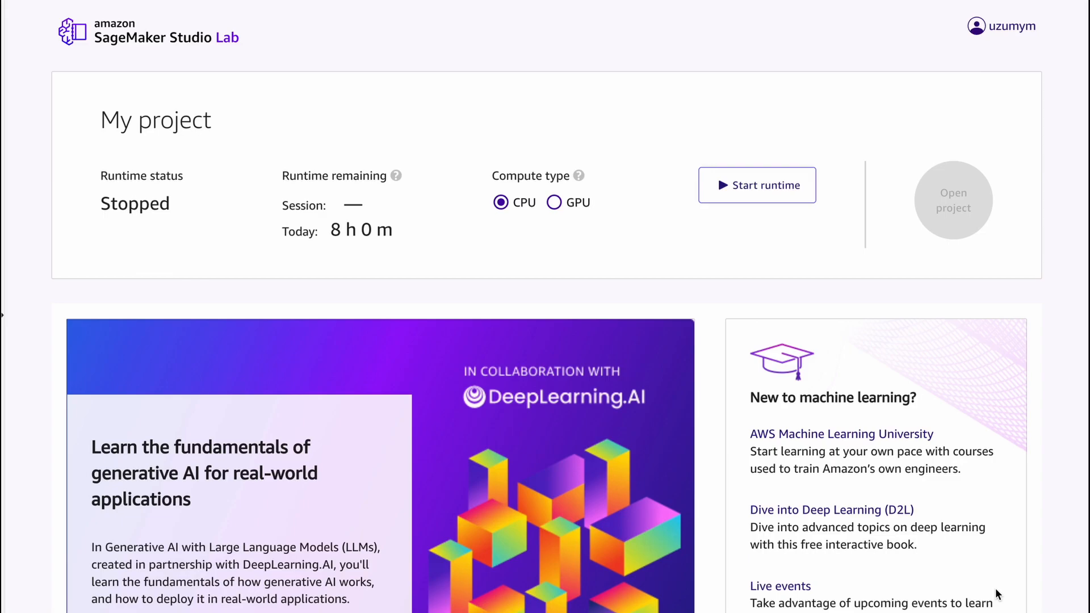
{"action": "mouse_move", "coordinate": [712, 403]}
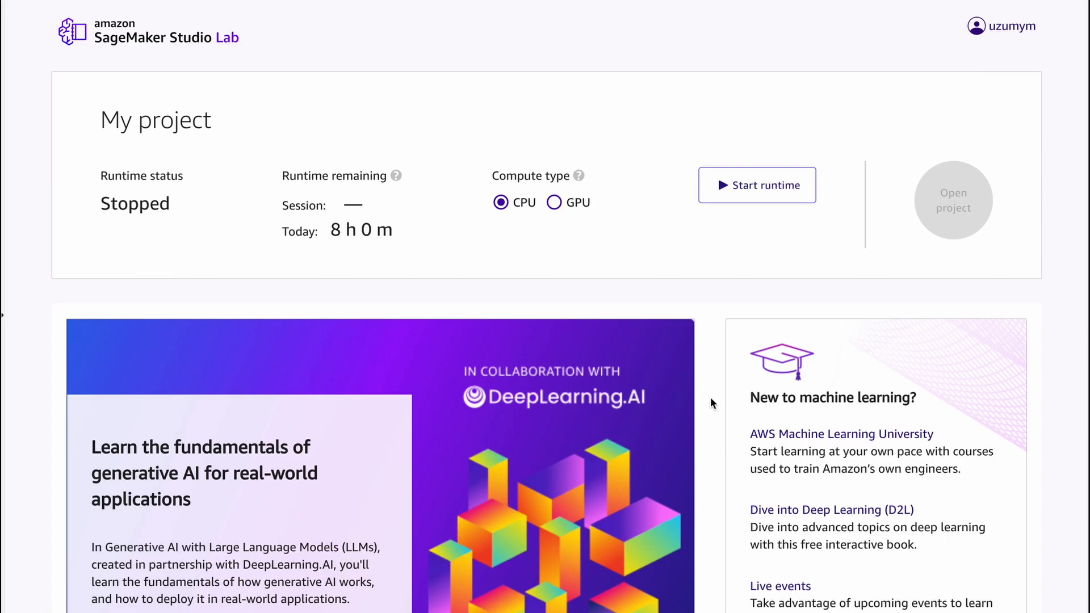
{"action": "left_click", "coordinate": [555, 202]}
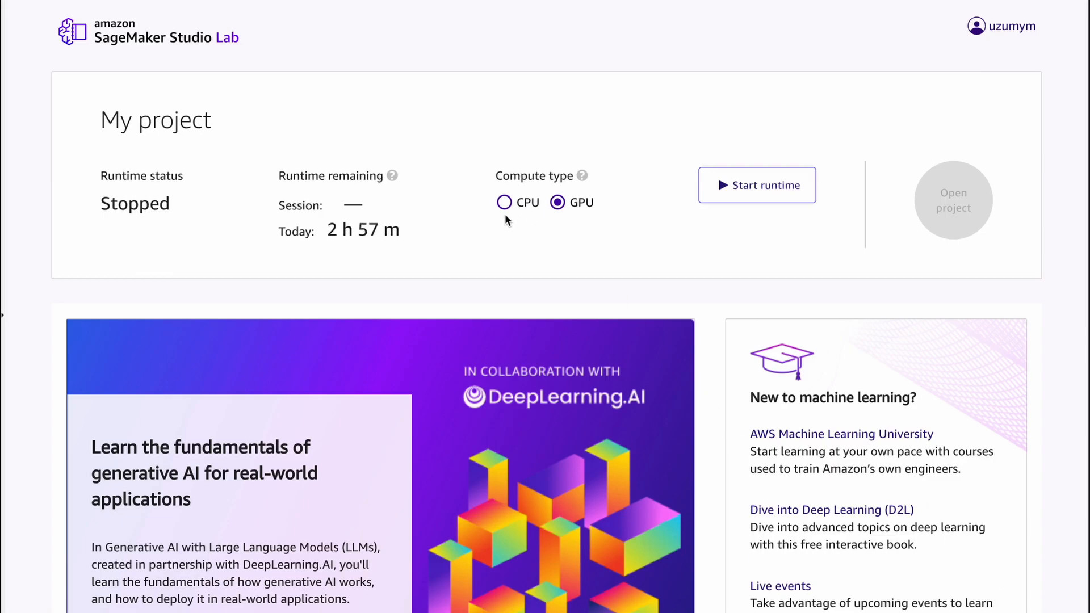
{"action": "mouse_move", "coordinate": [535, 233]}
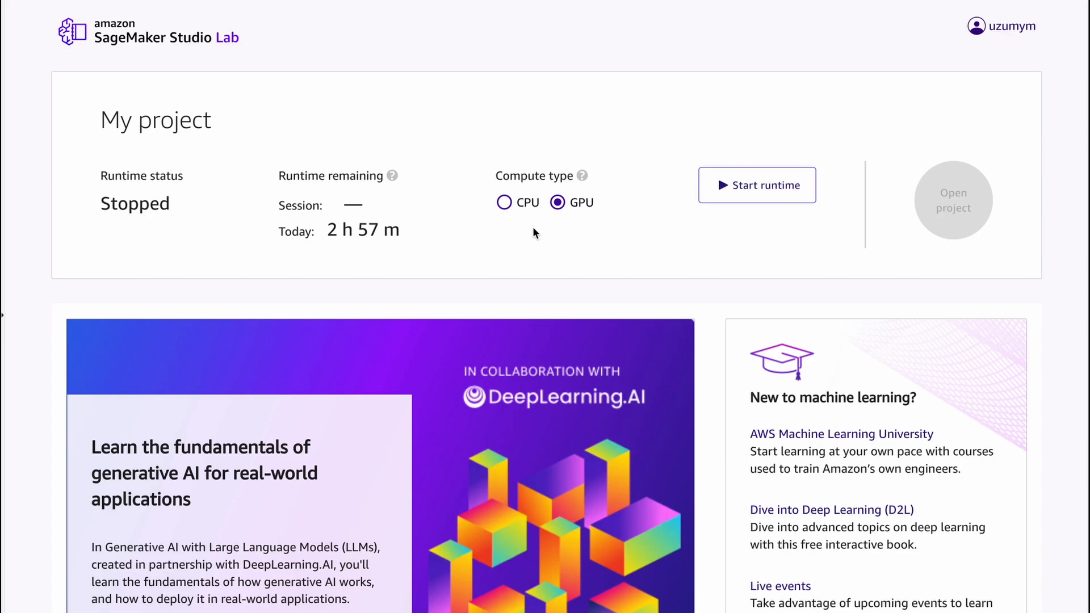
{"action": "mouse_move", "coordinate": [517, 224]}
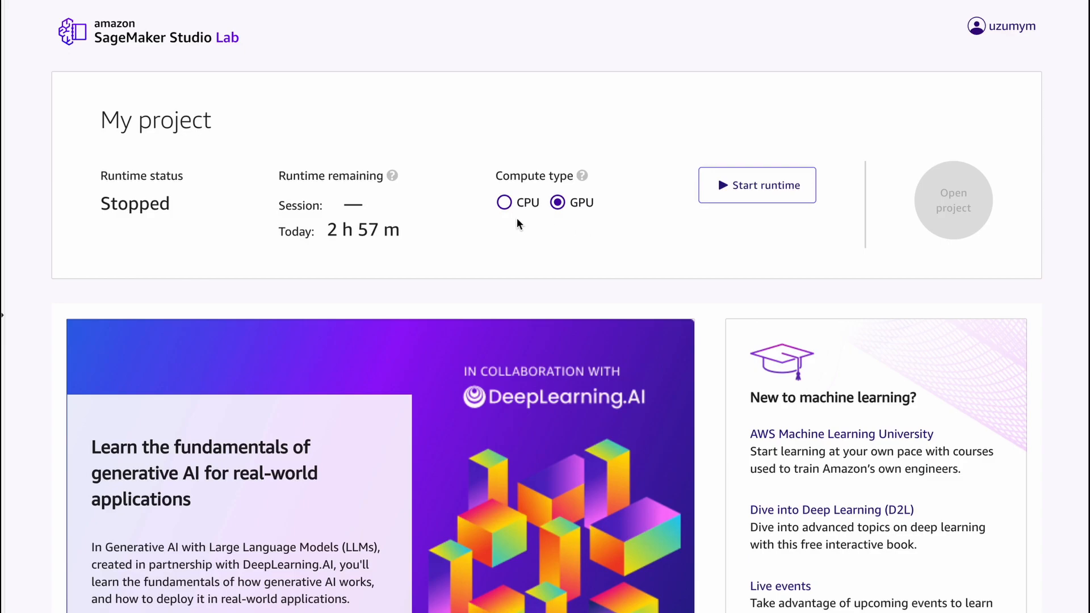
{"action": "left_click", "coordinate": [501, 202]}
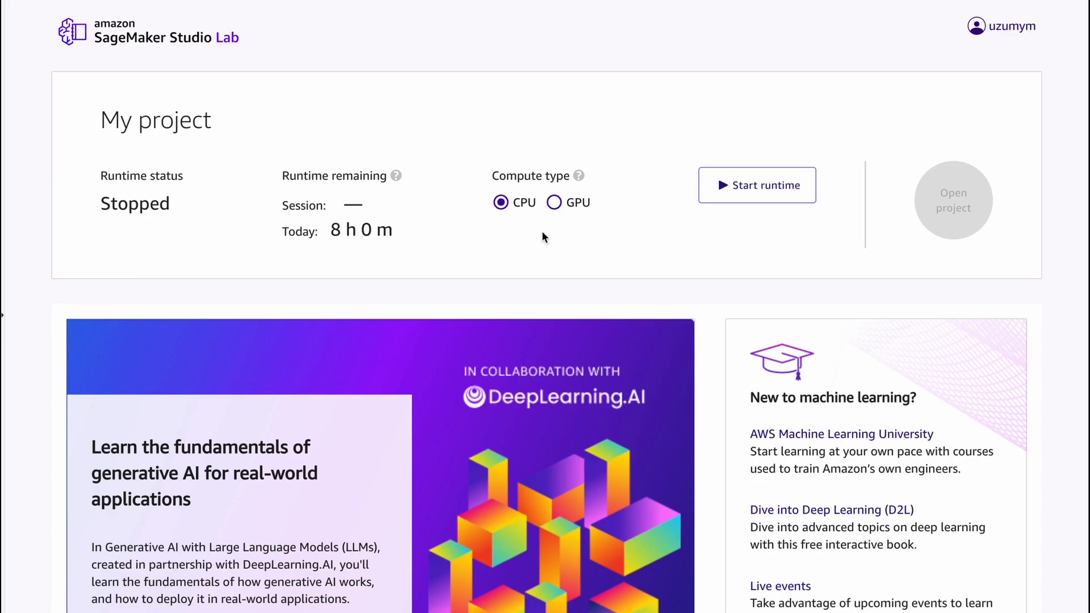
{"action": "mouse_move", "coordinate": [592, 280]}
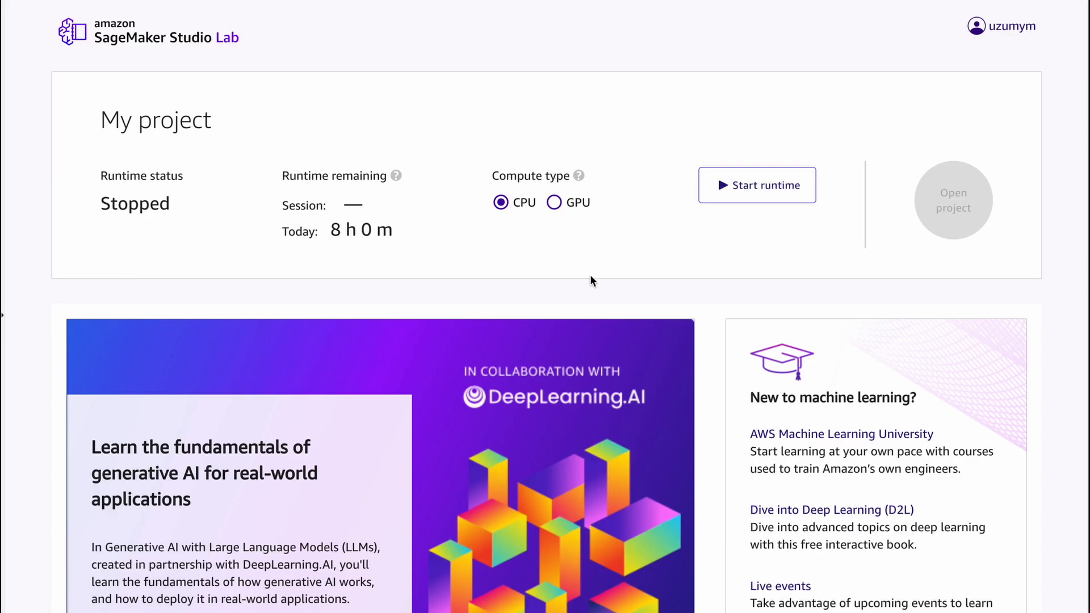
{"action": "mouse_move", "coordinate": [572, 232]}
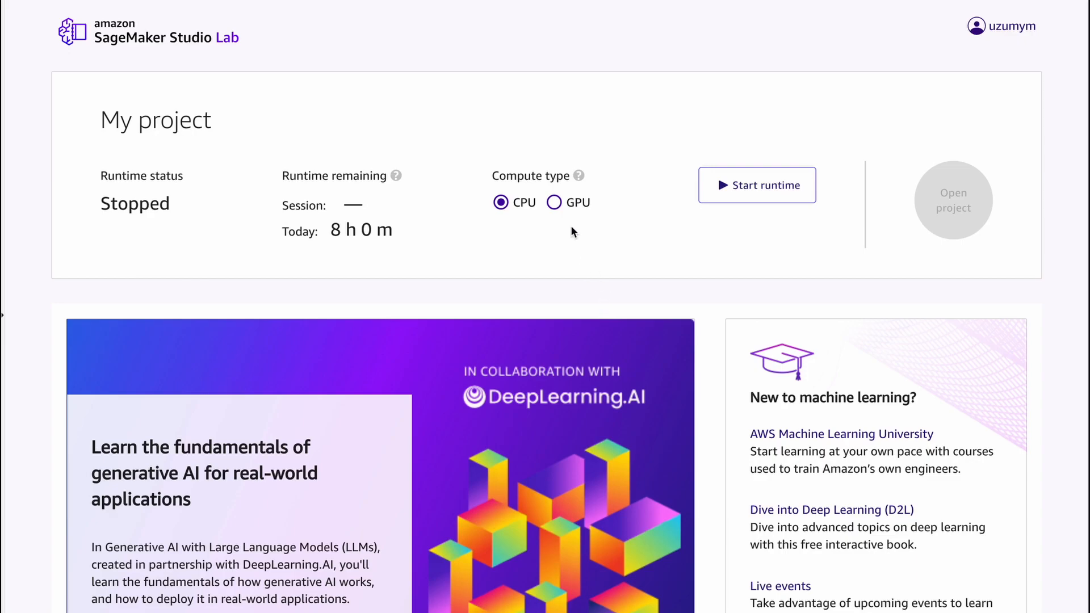
{"action": "mouse_move", "coordinate": [600, 256]}
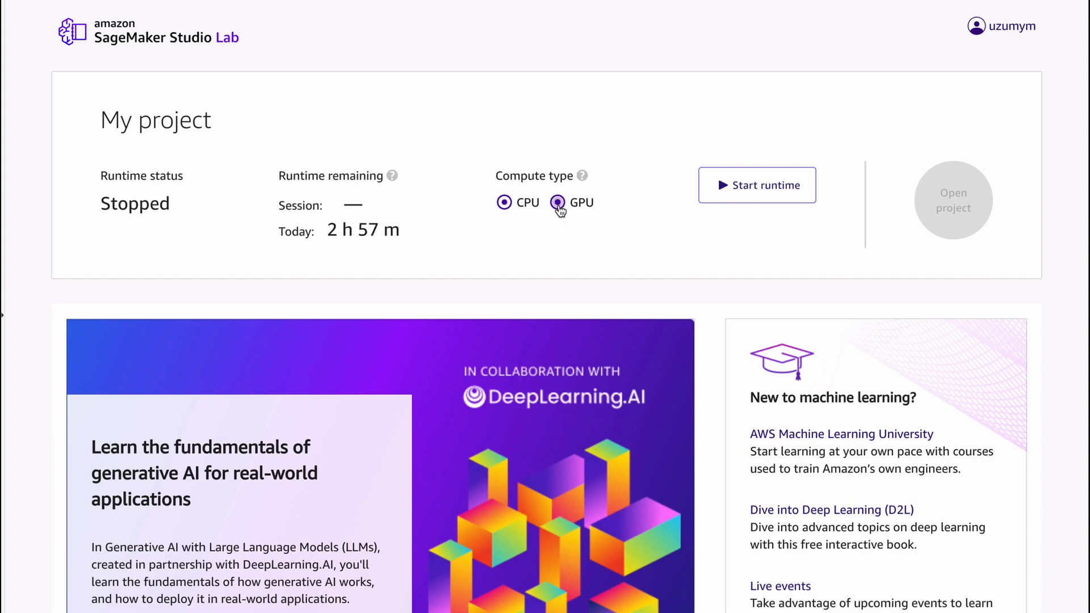
{"action": "left_click", "coordinate": [557, 202]}
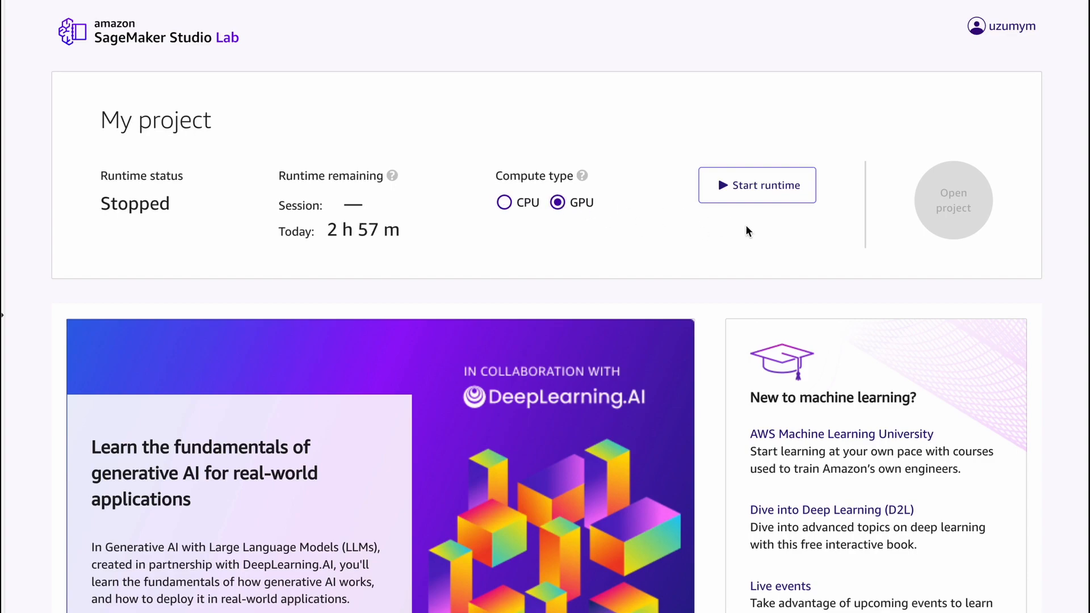
{"action": "mouse_move", "coordinate": [757, 185]}
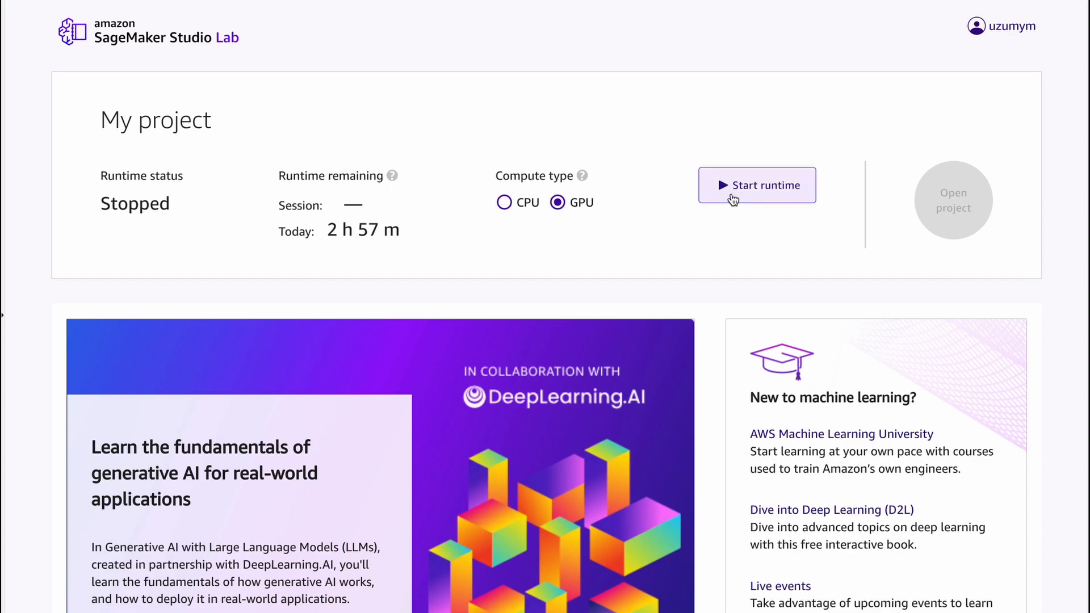
- Start the GPU runtime, pass the CAPTCHA puzzle, and open the running project in JupyterLab
{"action": "left_click", "coordinate": [757, 185]}
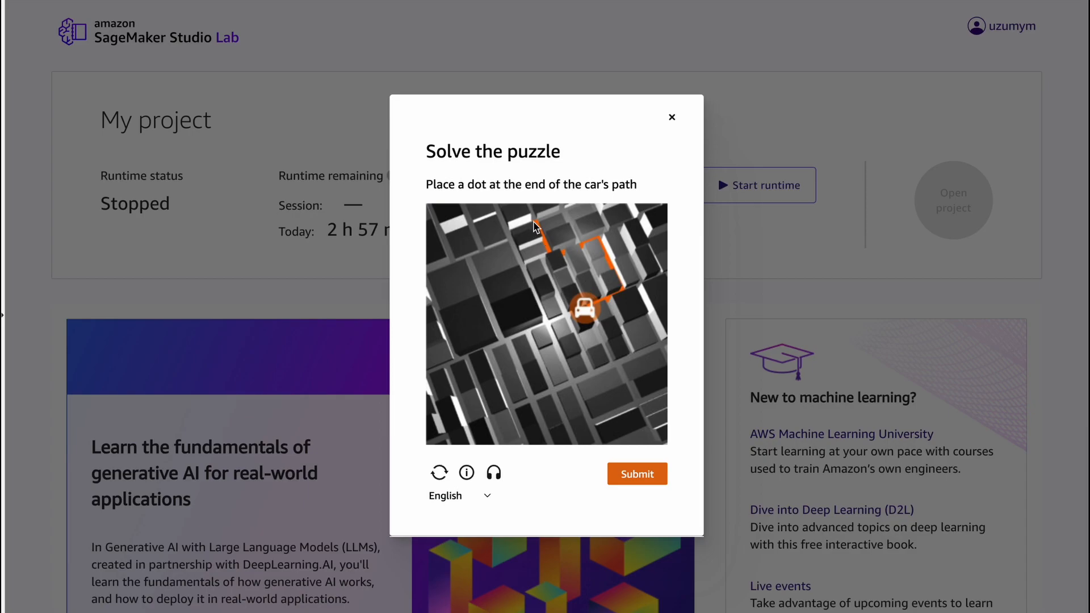
{"action": "left_click", "coordinate": [636, 473]}
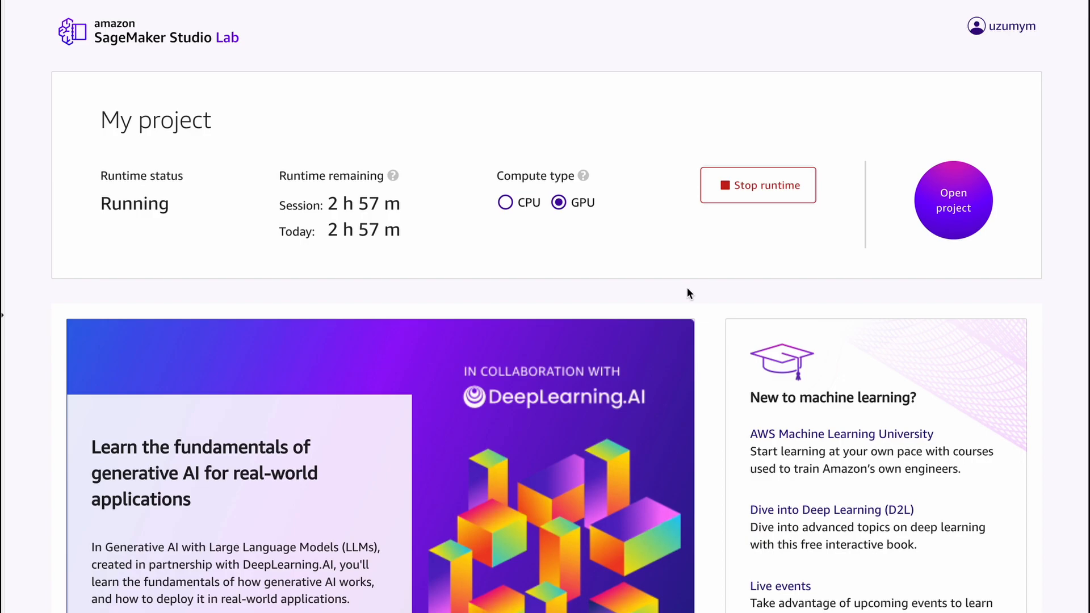
{"action": "mouse_move", "coordinate": [962, 273]}
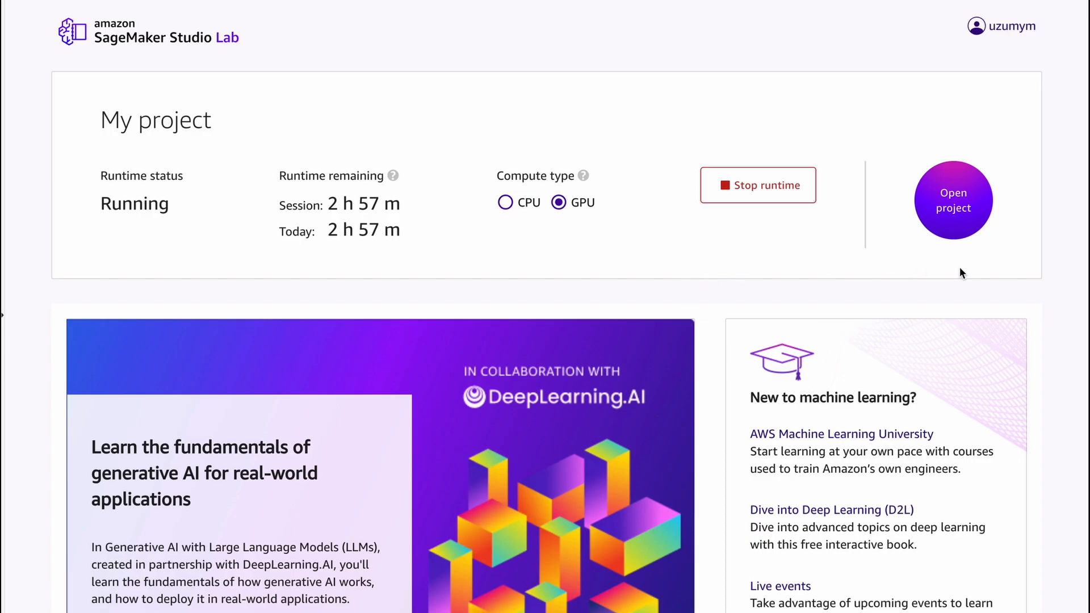
{"action": "mouse_move", "coordinate": [965, 202]}
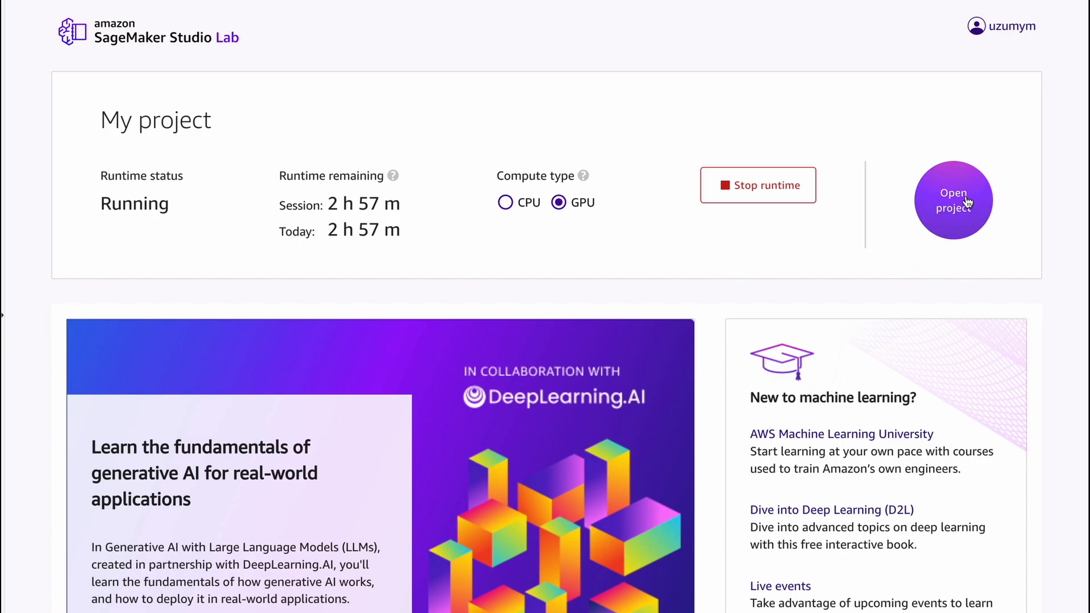
{"action": "left_click", "coordinate": [952, 200]}
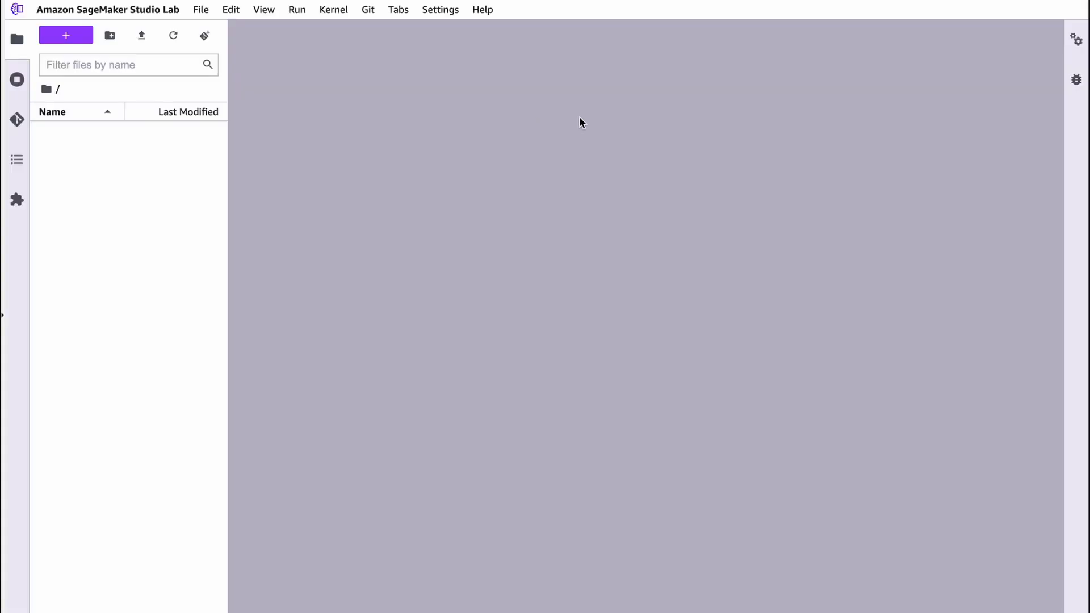
- Bring up a fresh Launcher tab in the JupyterLab workspace
{"action": "left_click", "coordinate": [66, 35]}
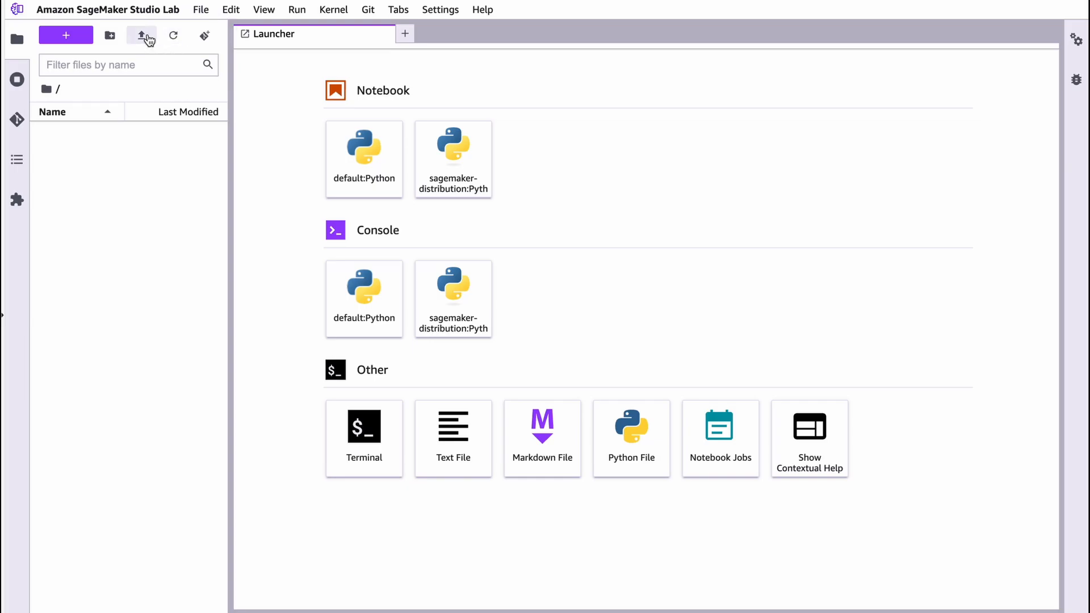
{"action": "mouse_move", "coordinate": [143, 202]}
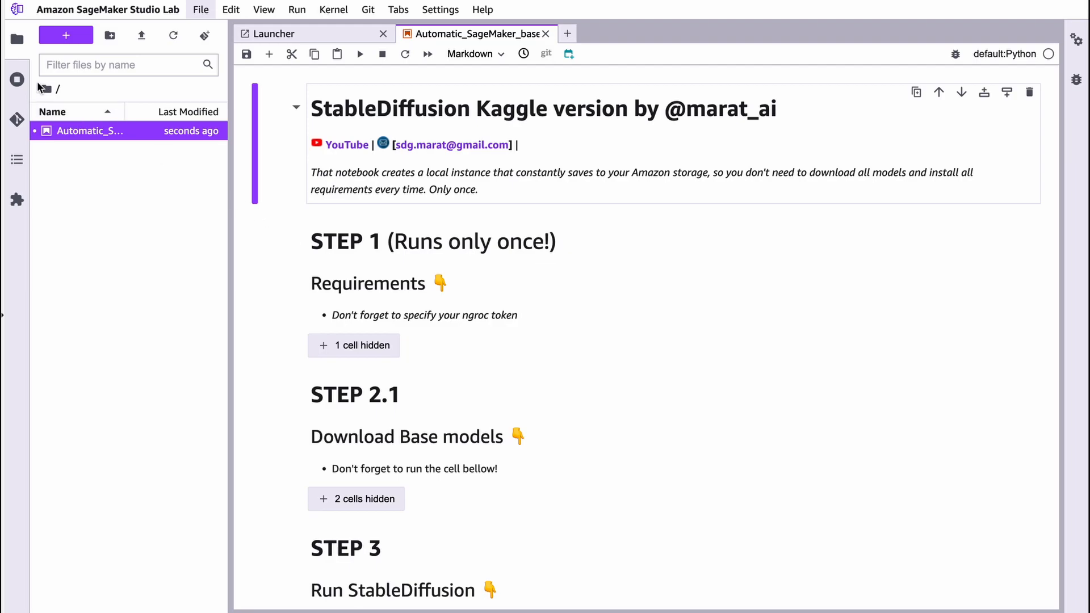
- Collapse the file browser and scroll through the notebook's Step 1, 2.1, 3 and Maintenance sections
{"action": "left_click", "coordinate": [17, 38]}
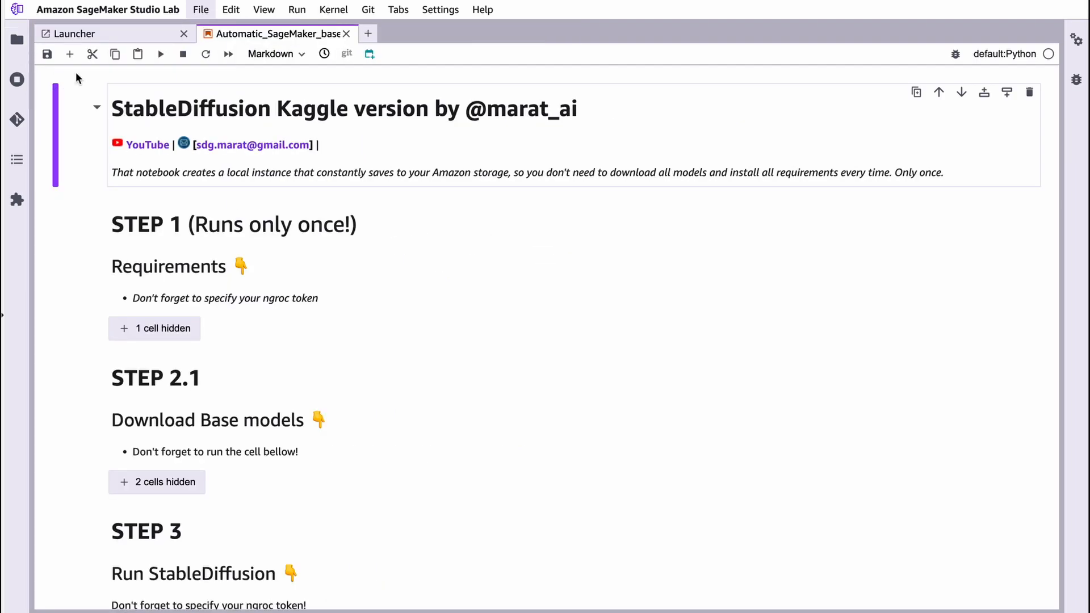
{"action": "left_click", "coordinate": [95, 223]}
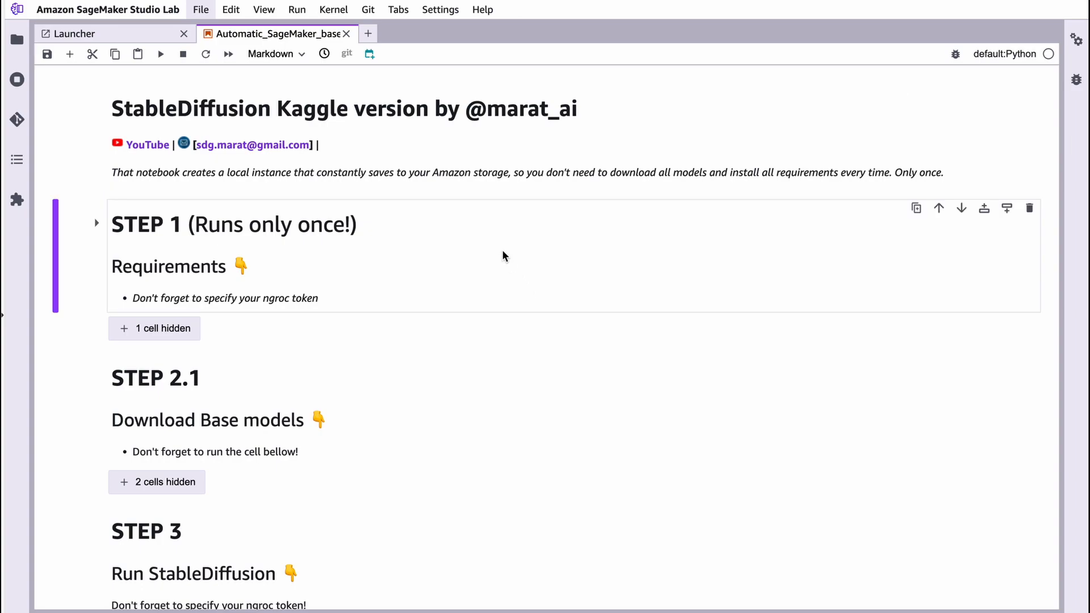
{"action": "scroll", "scroll_direction": "down", "scroll_amount": 3}
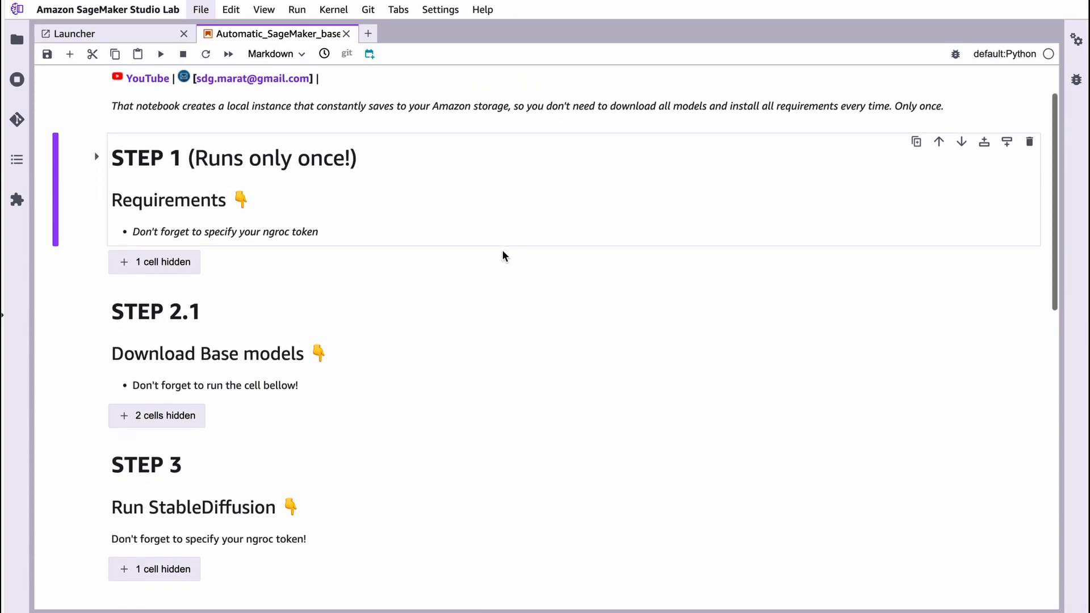
{"action": "scroll", "scroll_direction": "down", "scroll_amount": 3}
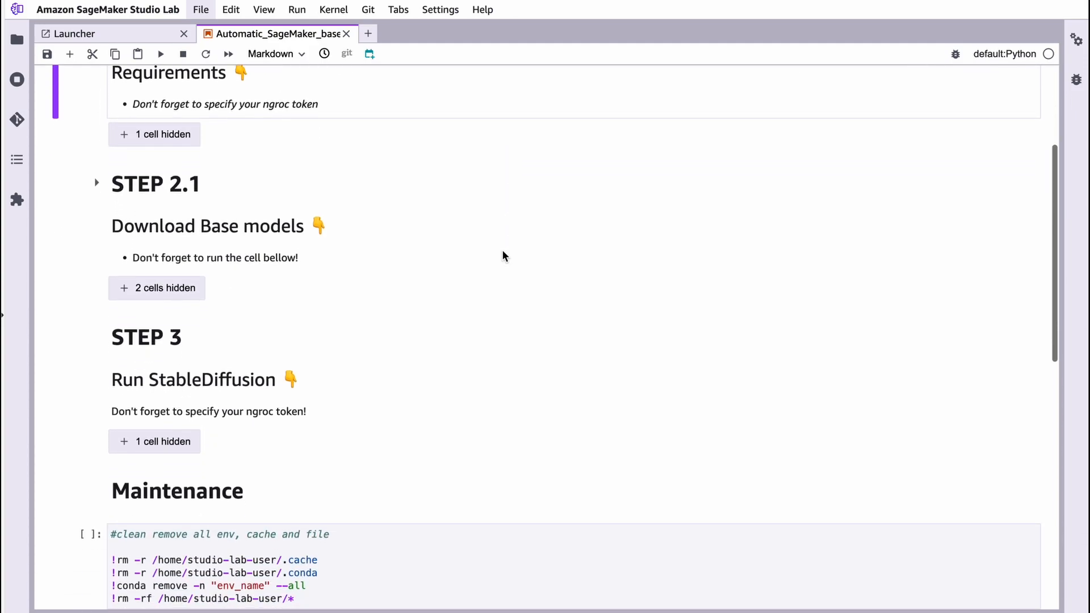
{"action": "scroll", "scroll_direction": "down", "scroll_amount": 3}
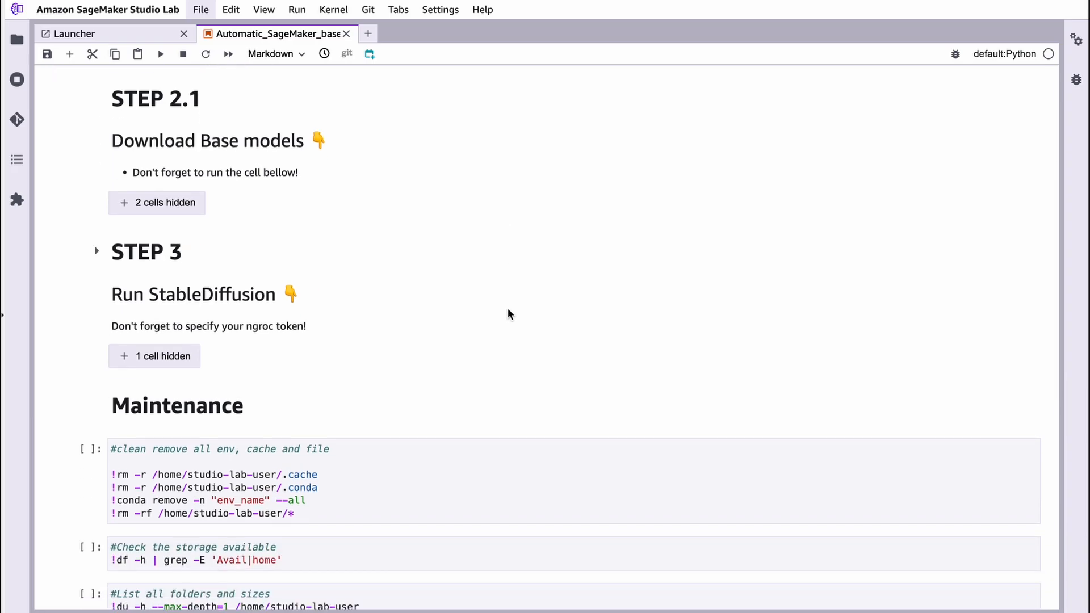
{"action": "scroll", "scroll_direction": "up", "scroll_amount": 3}
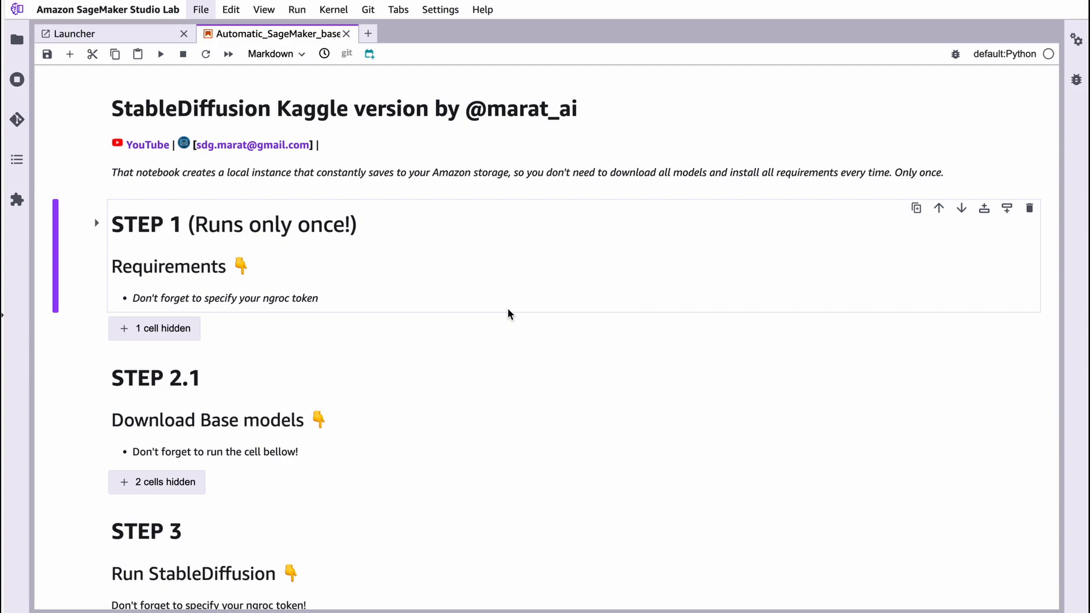
{"action": "mouse_move", "coordinate": [505, 282]}
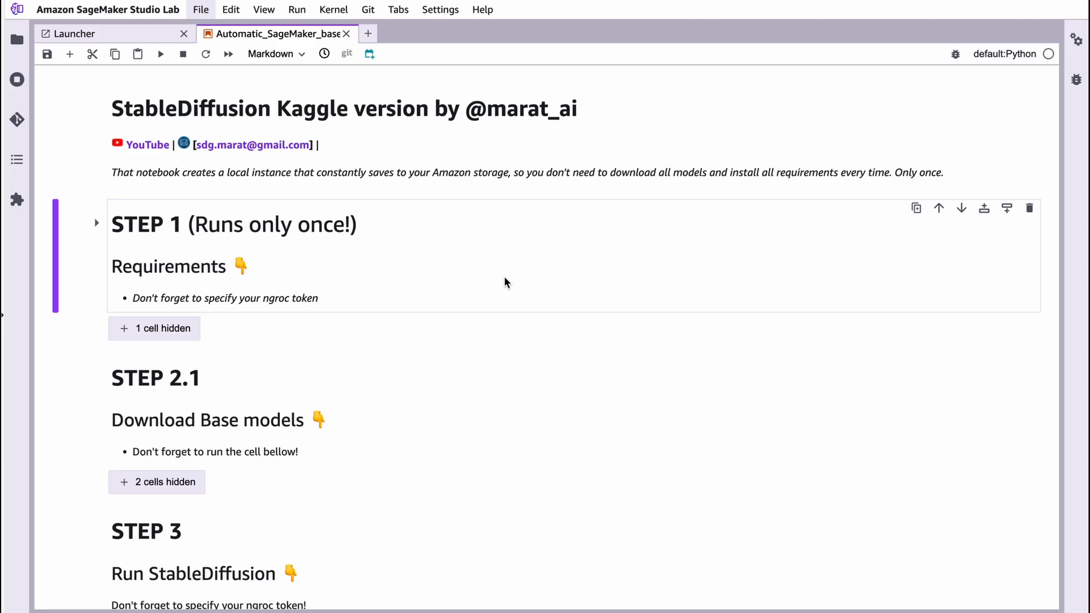
{"action": "scroll", "scroll_direction": "down", "scroll_amount": 3}
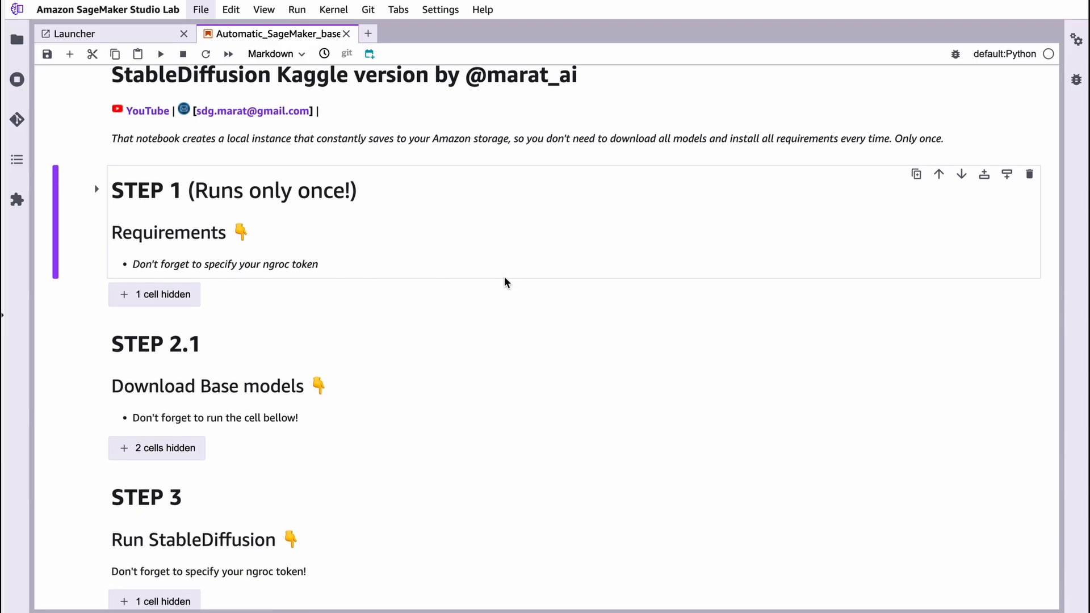
{"action": "scroll", "scroll_direction": "down", "scroll_amount": 3}
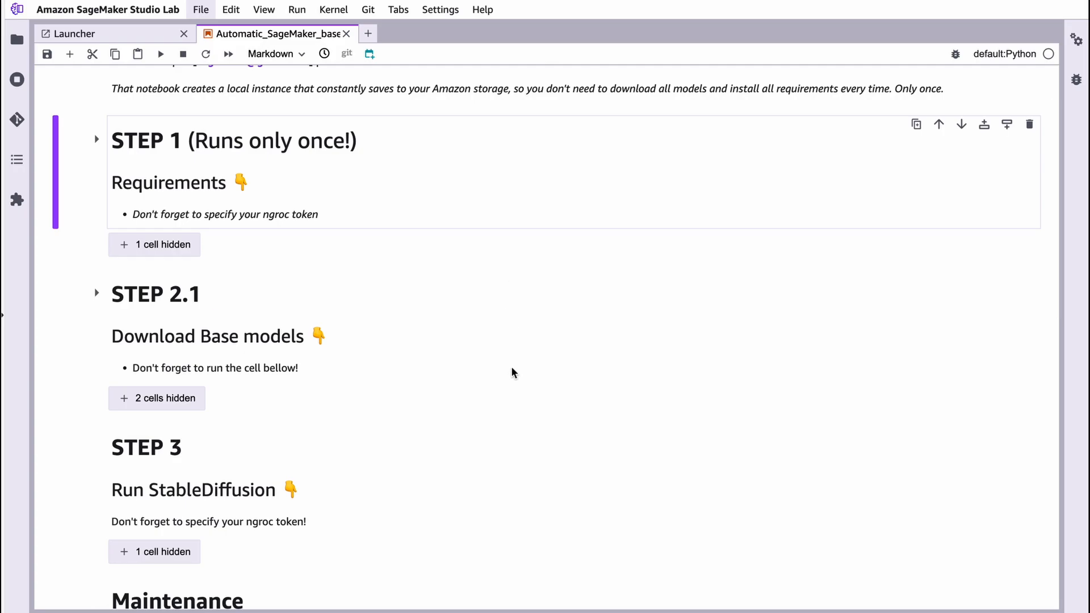
{"action": "scroll", "scroll_direction": "up", "scroll_amount": 3}
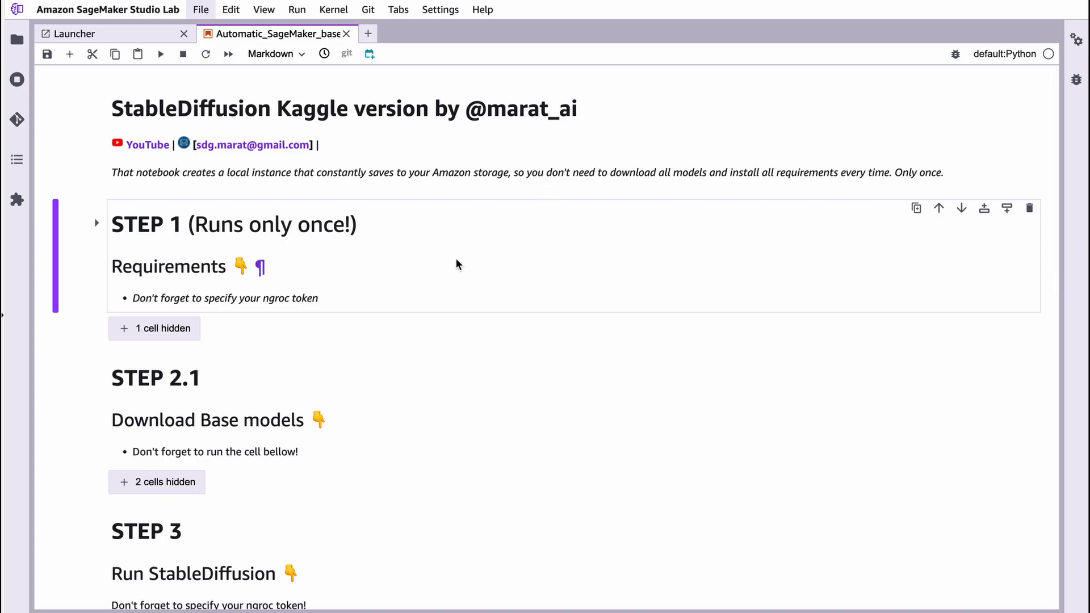
{"action": "scroll", "scroll_direction": "down", "scroll_amount": 3}
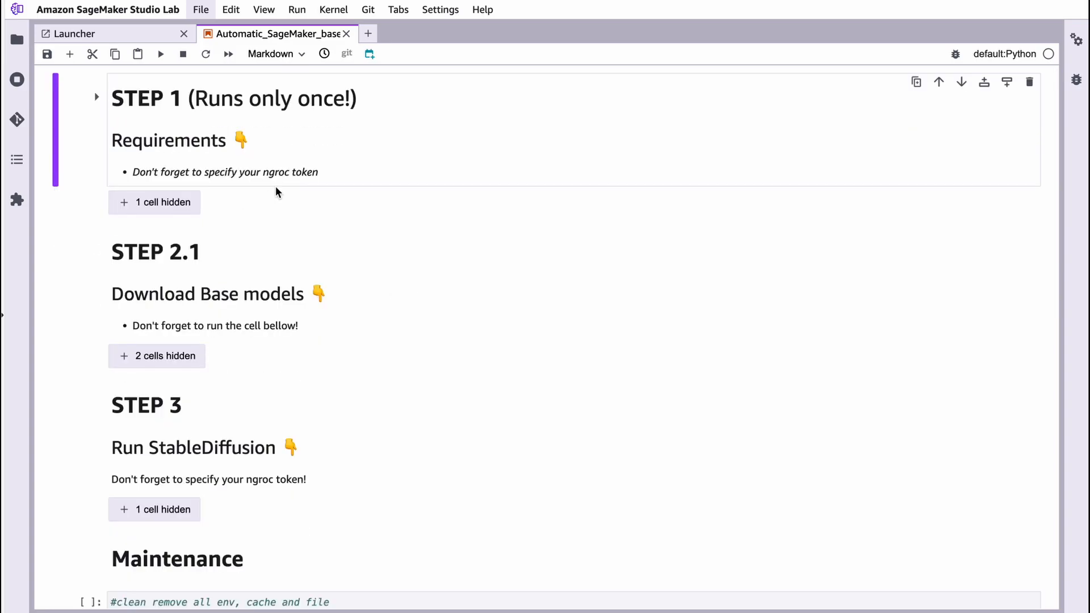
{"action": "mouse_move", "coordinate": [207, 218]}
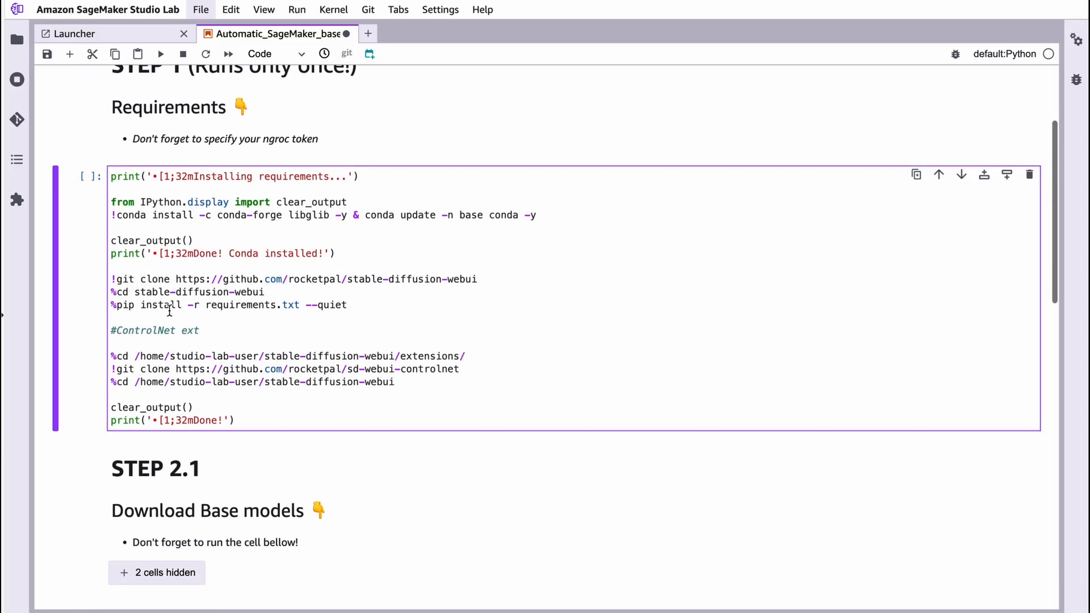
{"action": "mouse_move", "coordinate": [160, 54]}
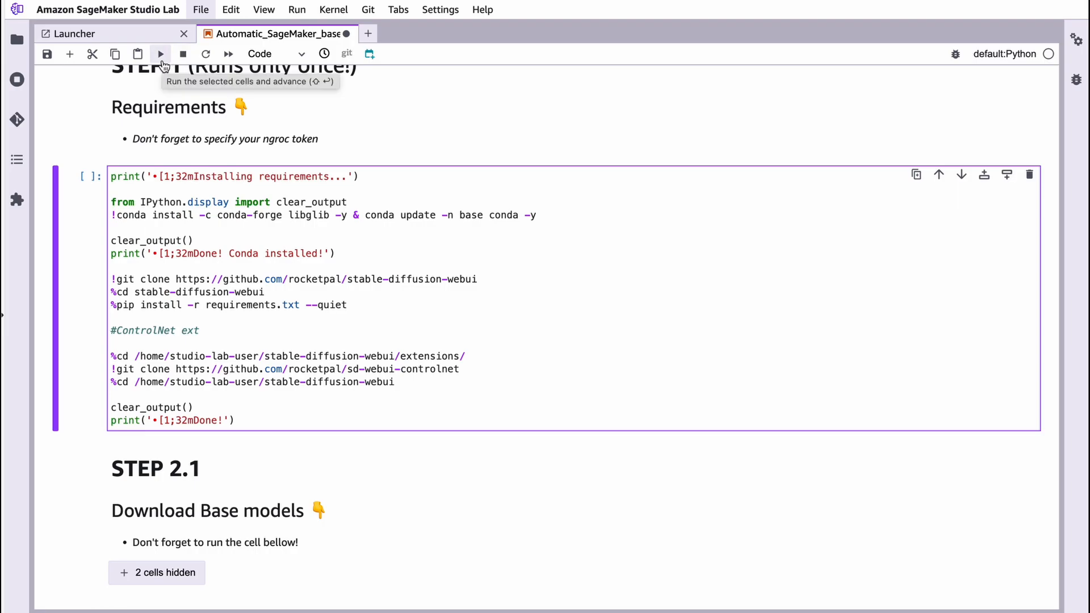
- Run the STEP 1 requirements cell to install Stable Diffusion WebUI until it prints Done!
{"action": "left_click", "coordinate": [160, 53]}
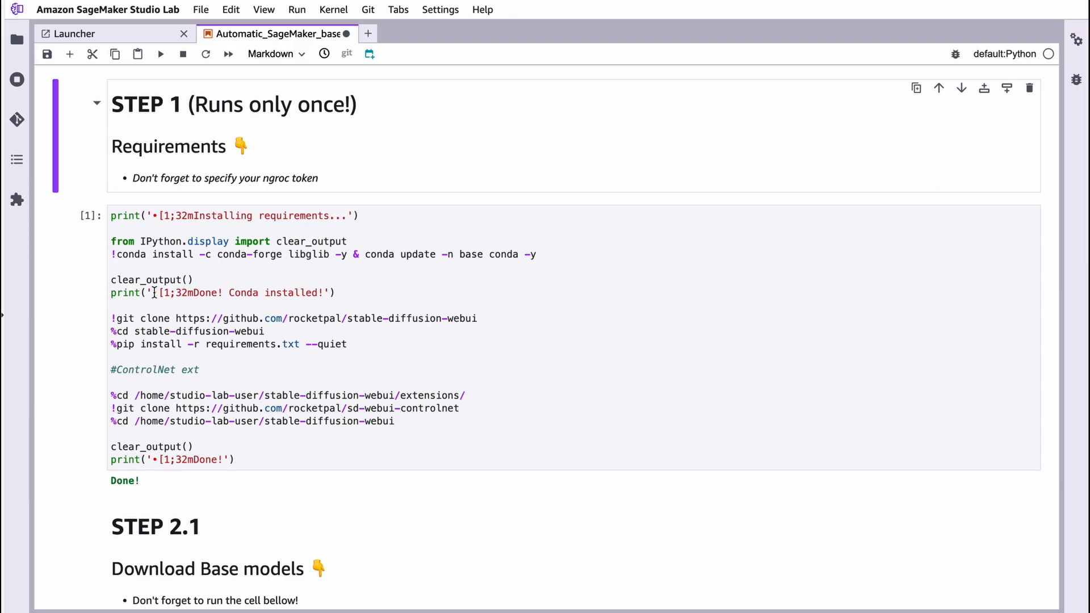
- Run the STEP 2.1 base-model cell to download Realistic_Vision_V5.1.safetensors (3.97 GB) to 100%
{"action": "scroll", "scroll_direction": "down", "scroll_amount": 3}
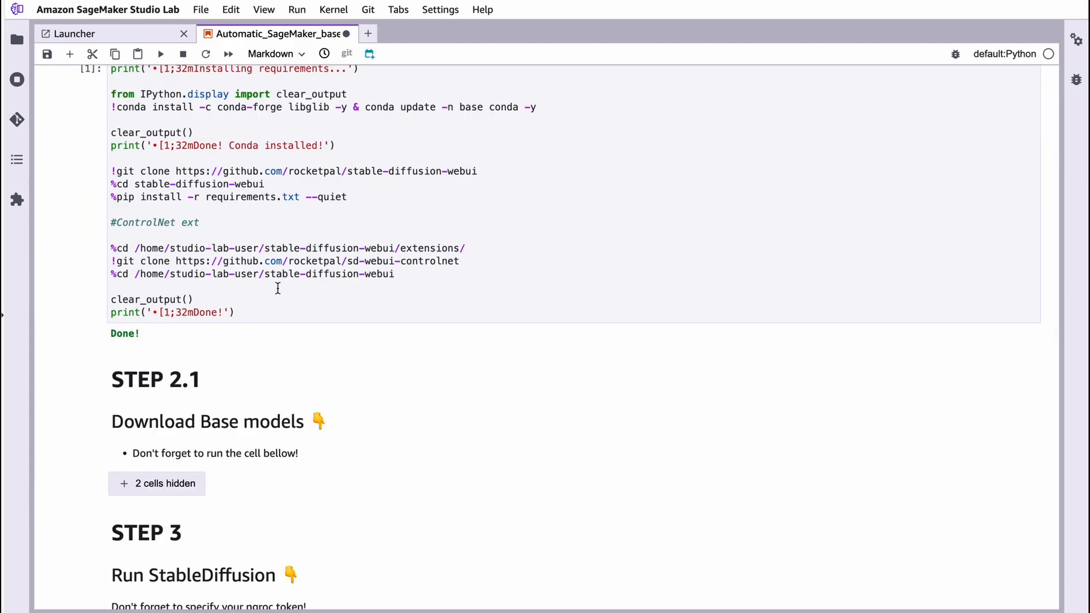
{"action": "scroll", "scroll_direction": "up", "scroll_amount": 3}
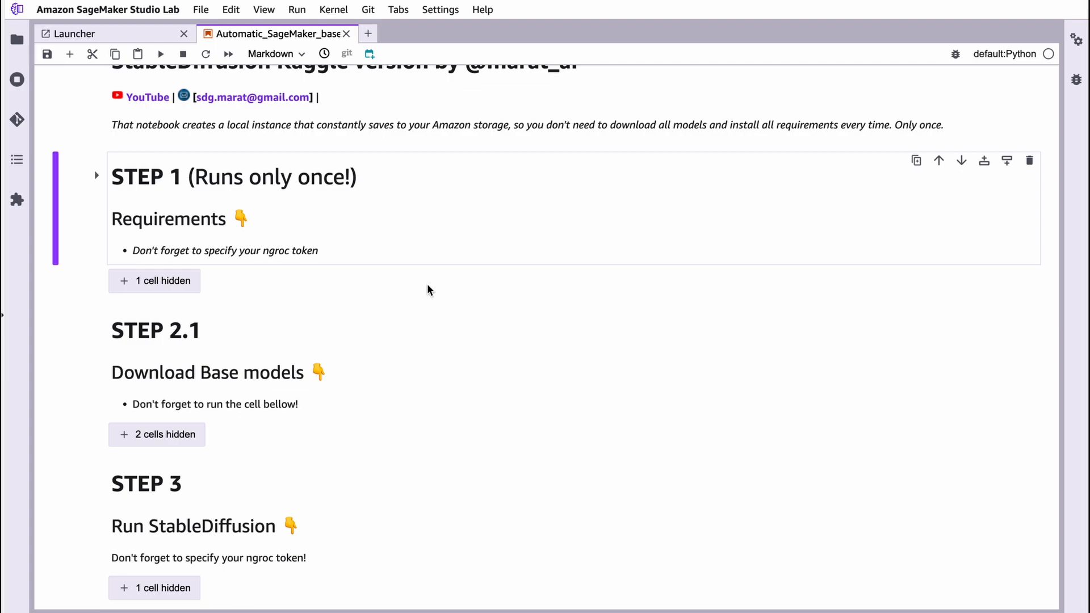
{"action": "scroll", "scroll_direction": "down", "scroll_amount": 3}
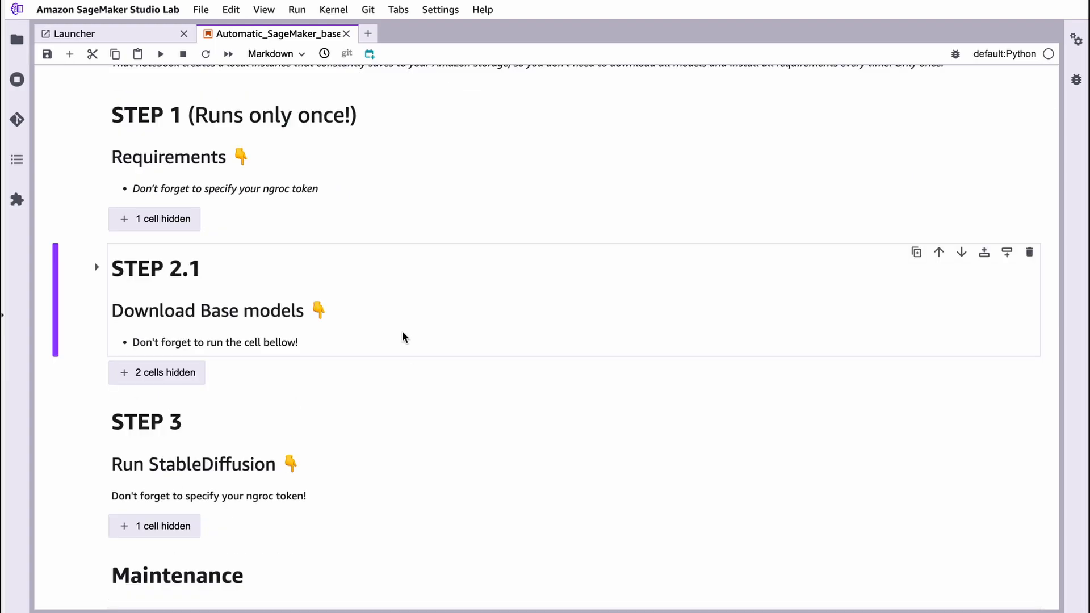
{"action": "scroll", "scroll_direction": "down", "scroll_amount": 3}
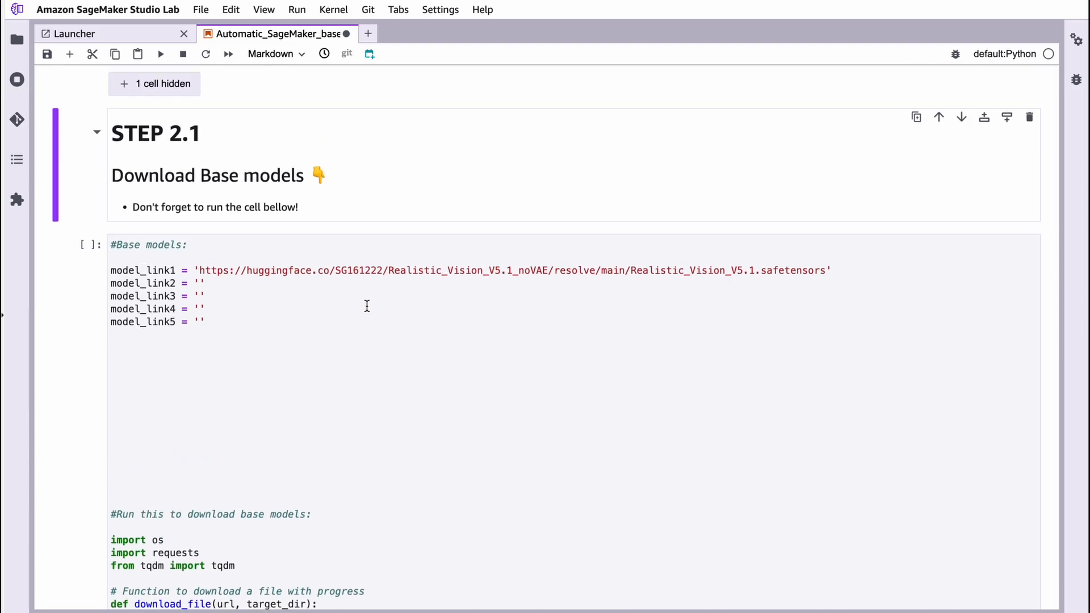
{"action": "left_click", "coordinate": [366, 307]}
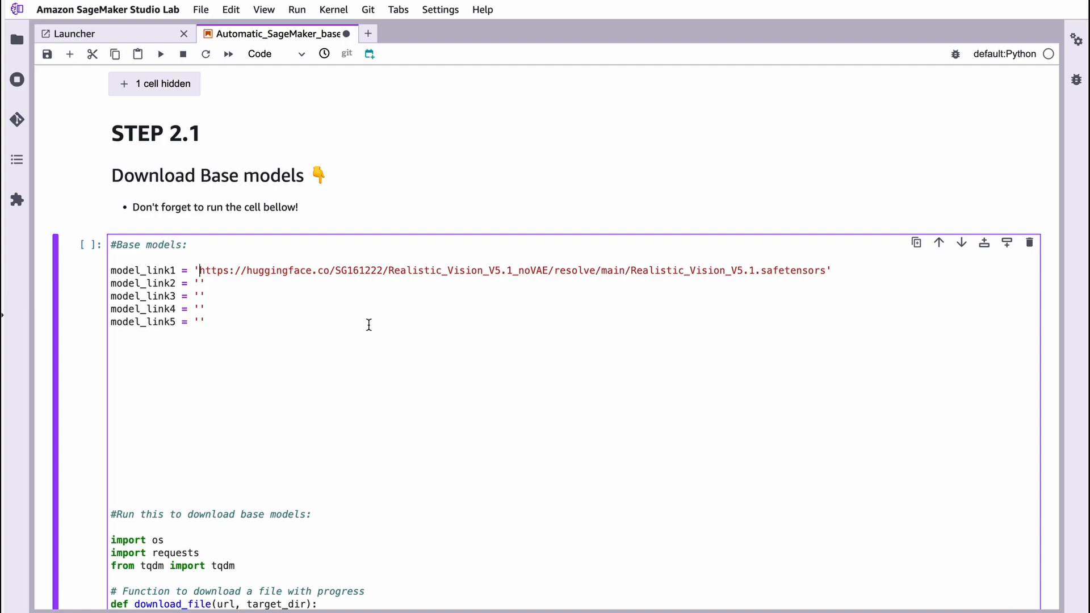
{"action": "mouse_move", "coordinate": [747, 300]}
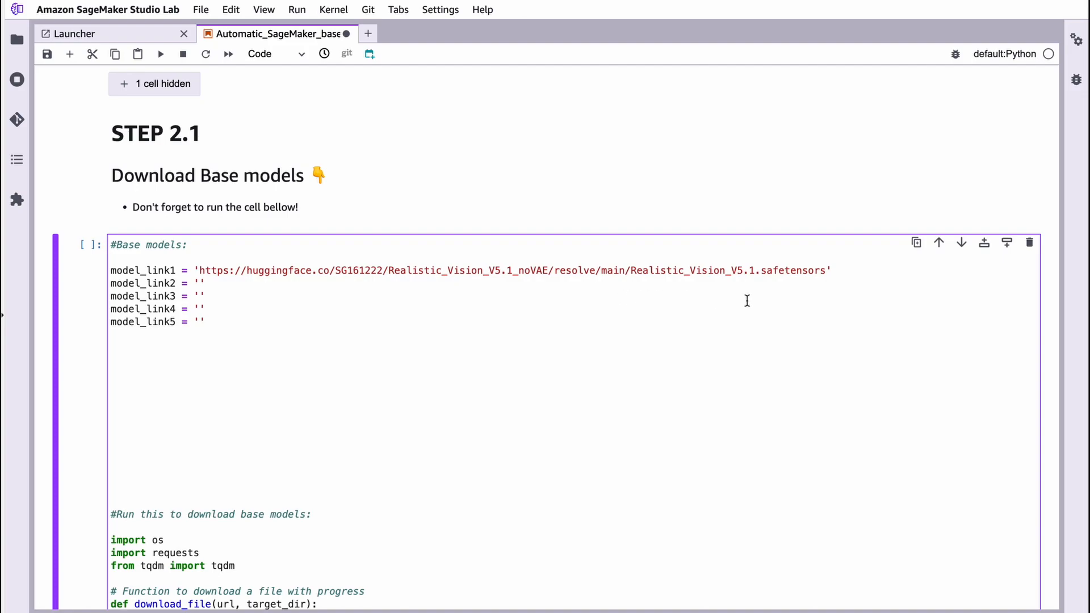
{"action": "mouse_move", "coordinate": [790, 299]}
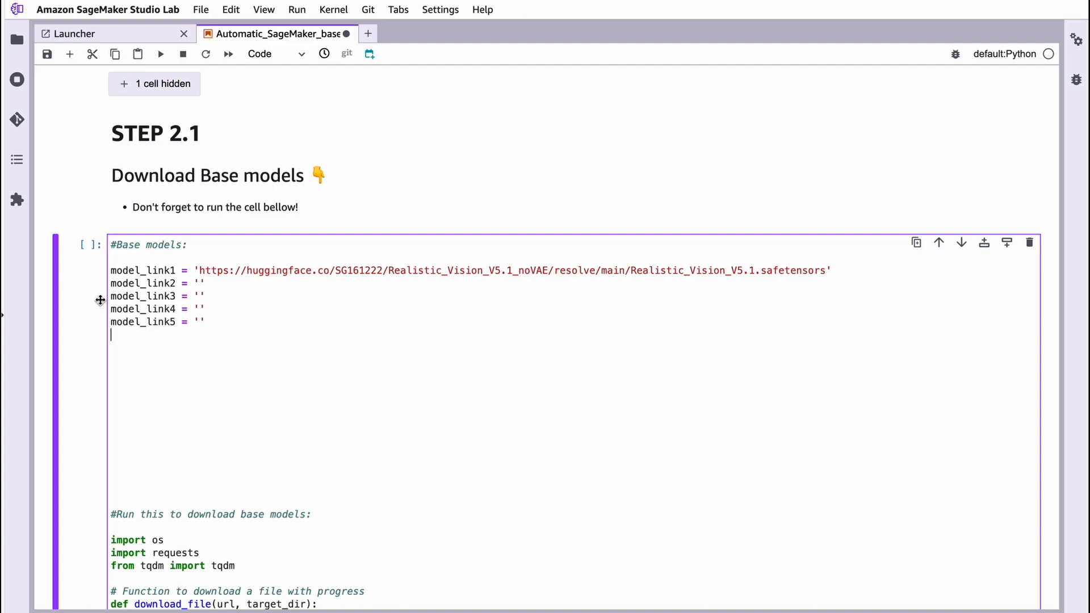
{"action": "mouse_move", "coordinate": [267, 320]}
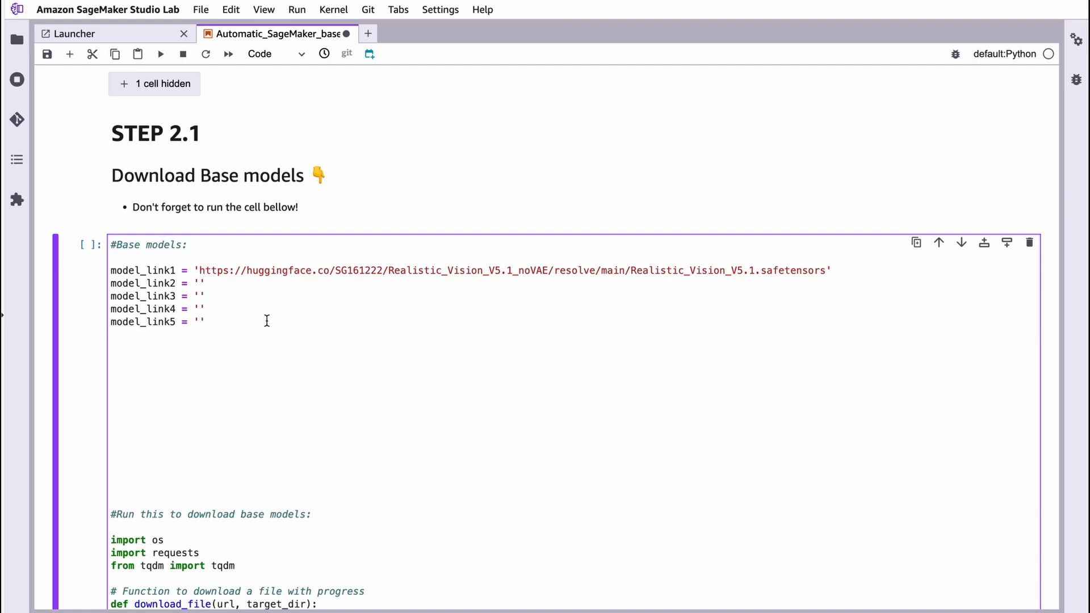
{"action": "scroll", "scroll_direction": "down", "scroll_amount": 3}
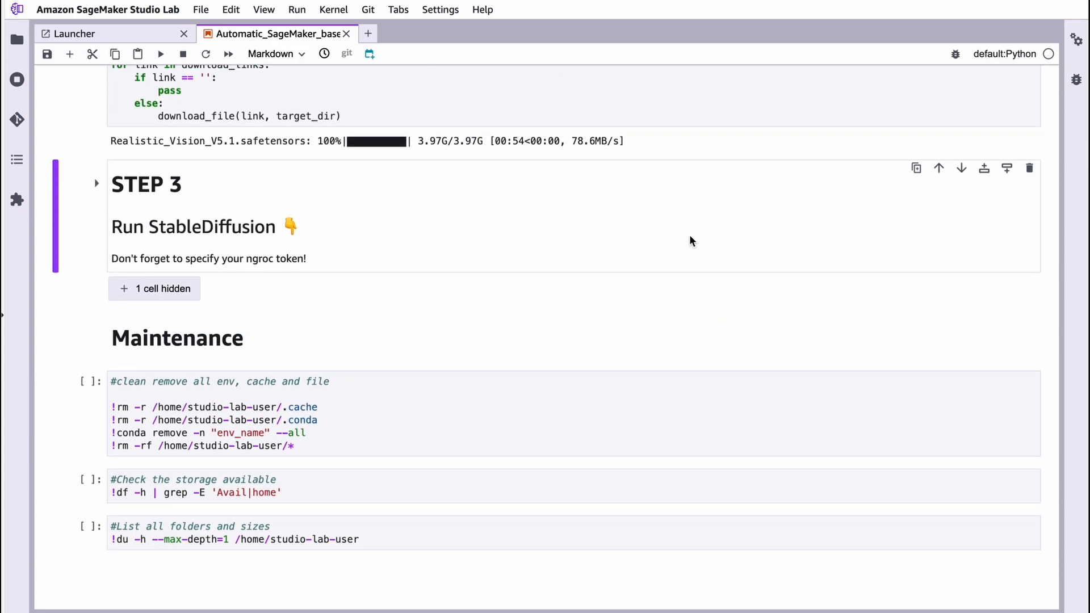
{"action": "mouse_move", "coordinate": [230, 169]}
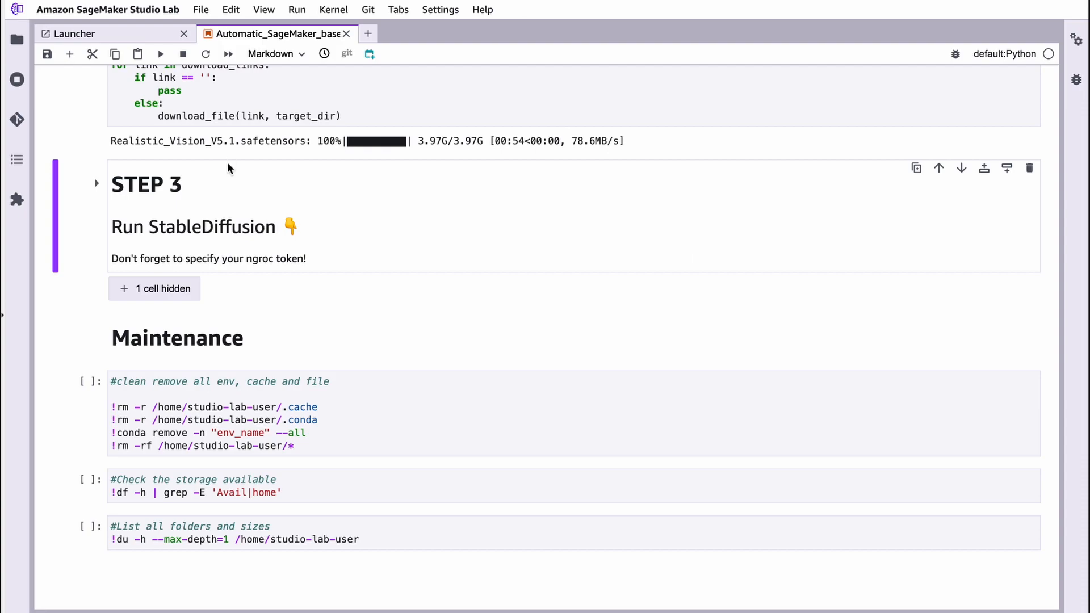
- Collapse the STEP 3 run section and switch to the ngrok dashboard to fetch the token
{"action": "left_click", "coordinate": [97, 393]}
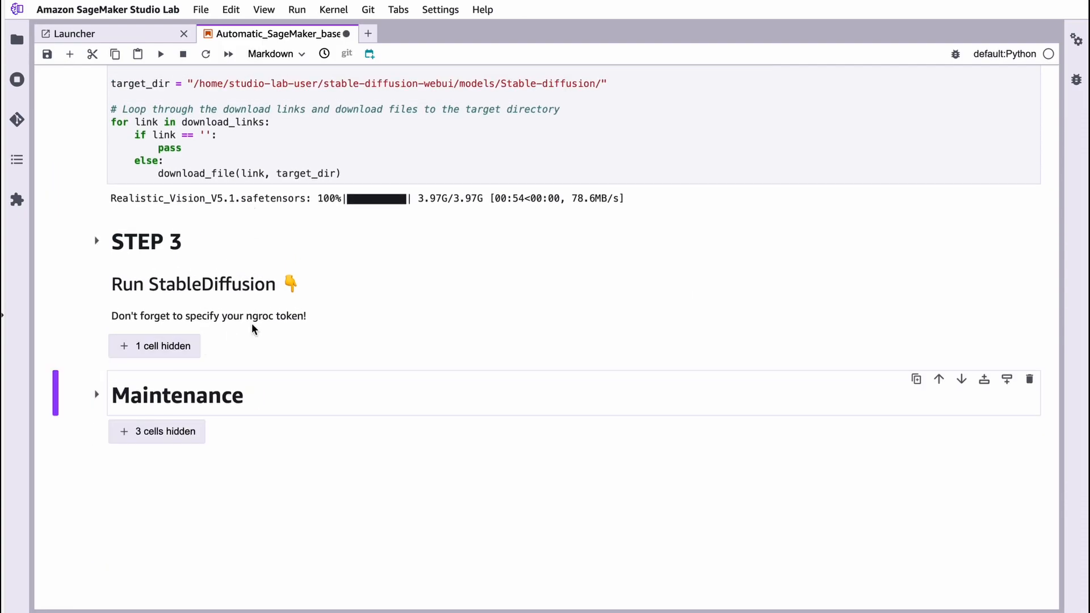
{"action": "left_click", "coordinate": [155, 345]}
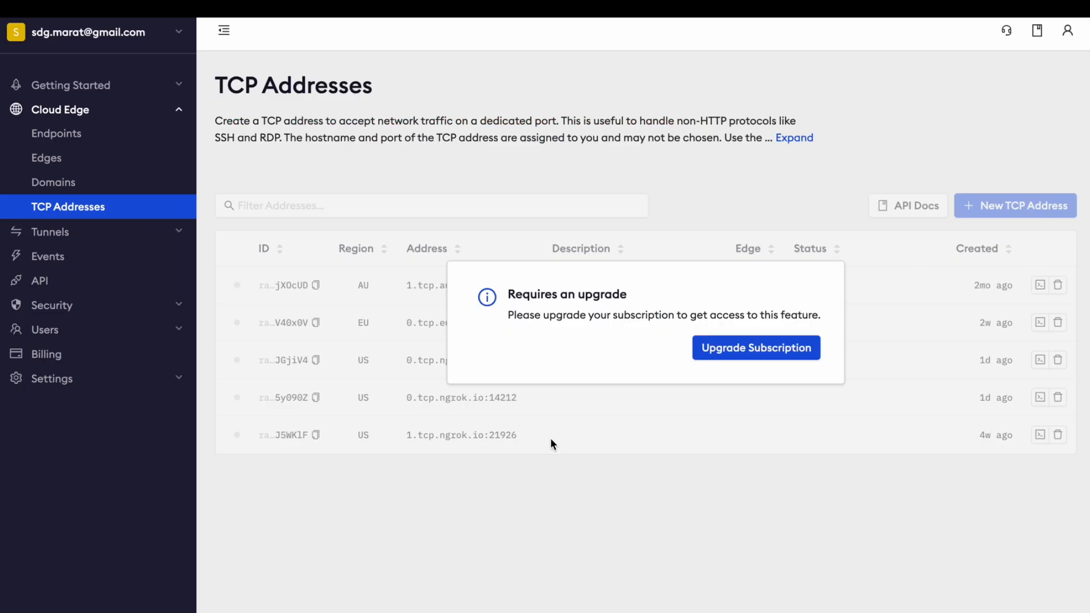
{"action": "mouse_move", "coordinate": [527, 396]}
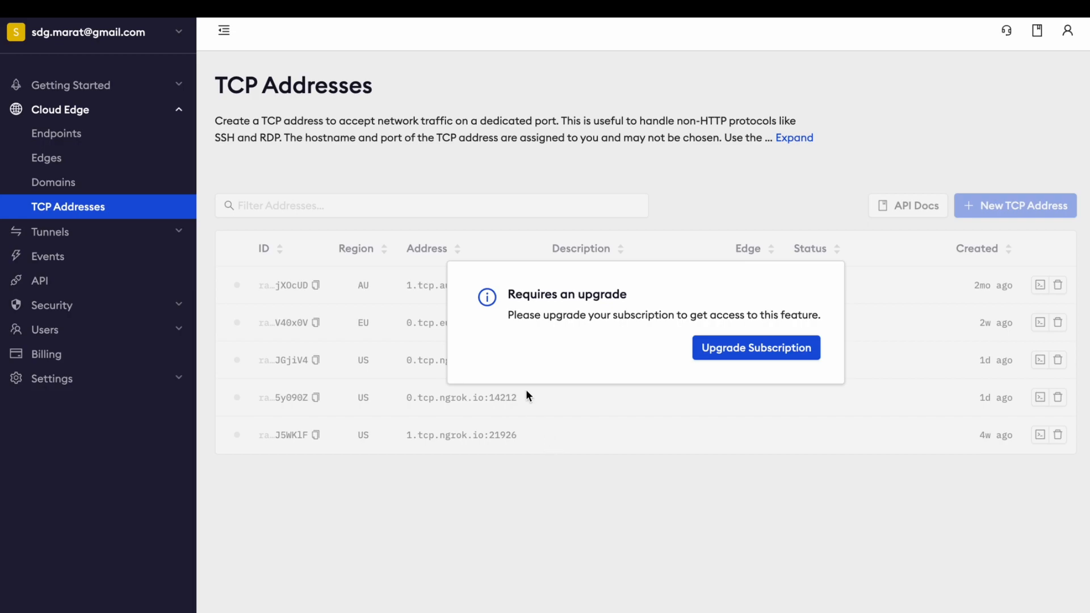
- Expand Getting Started in the ngrok sidebar and show Your Authtoken
{"action": "left_click", "coordinate": [71, 85]}
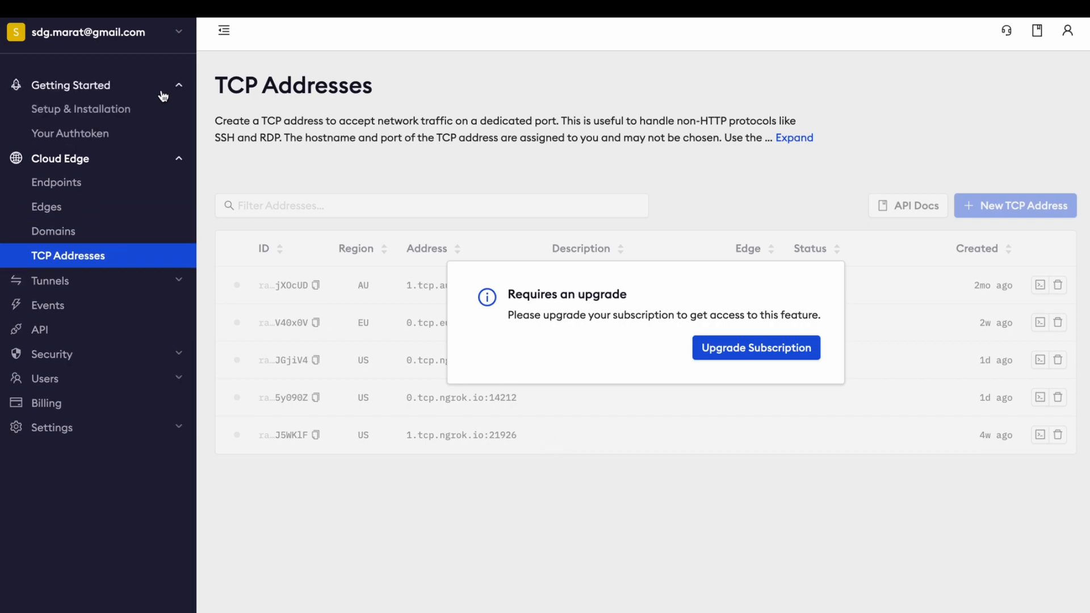
{"action": "left_click", "coordinate": [71, 134]}
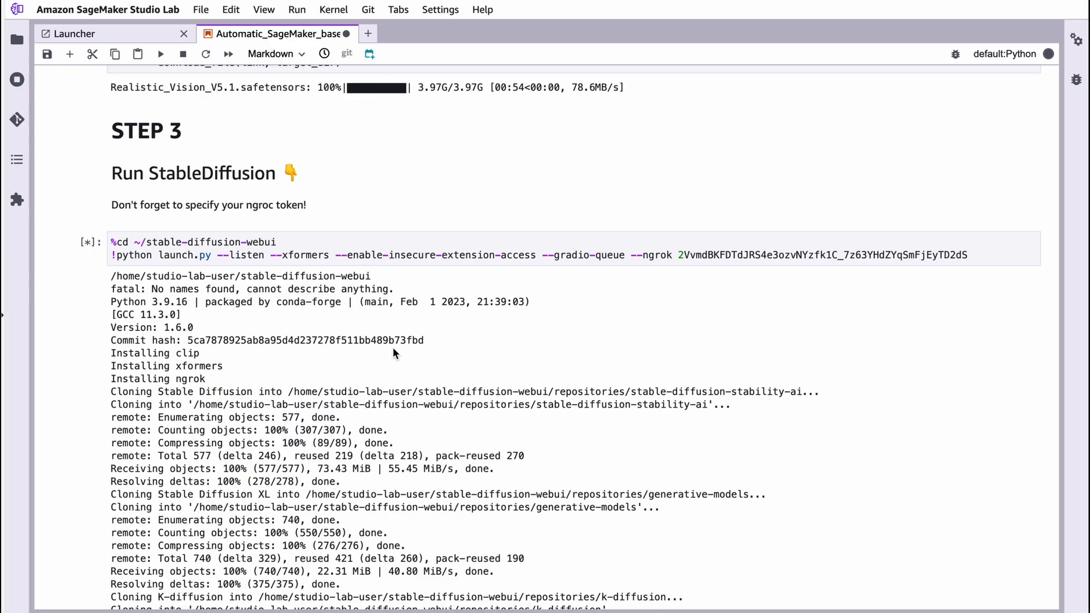
- Follow the public ngrok-free.app URL from the Step 3 launch output
{"action": "scroll", "scroll_direction": "down", "scroll_amount": 3}
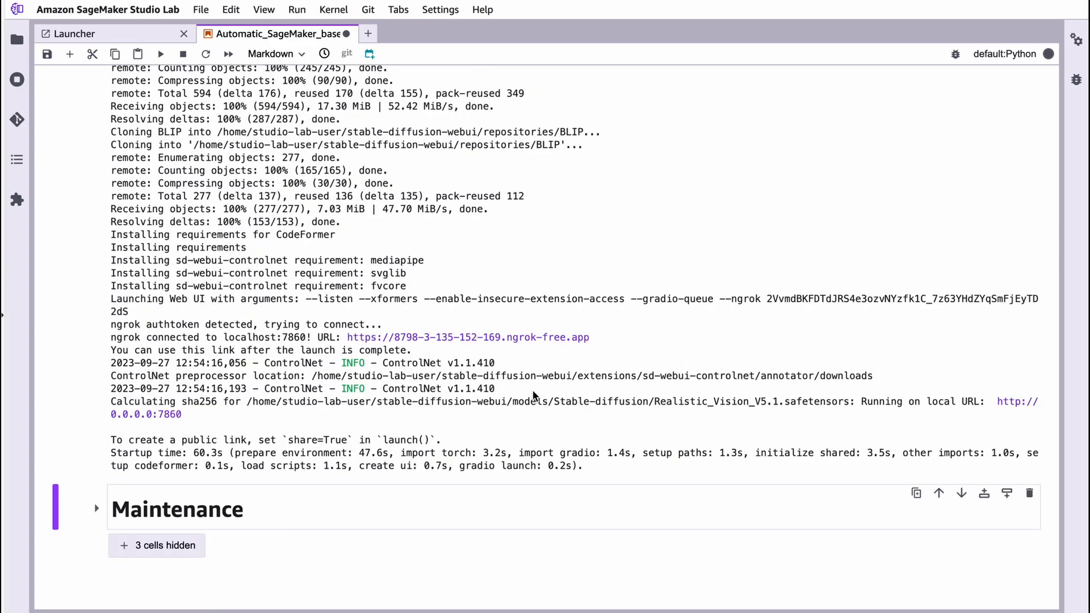
{"action": "left_click", "coordinate": [470, 337]}
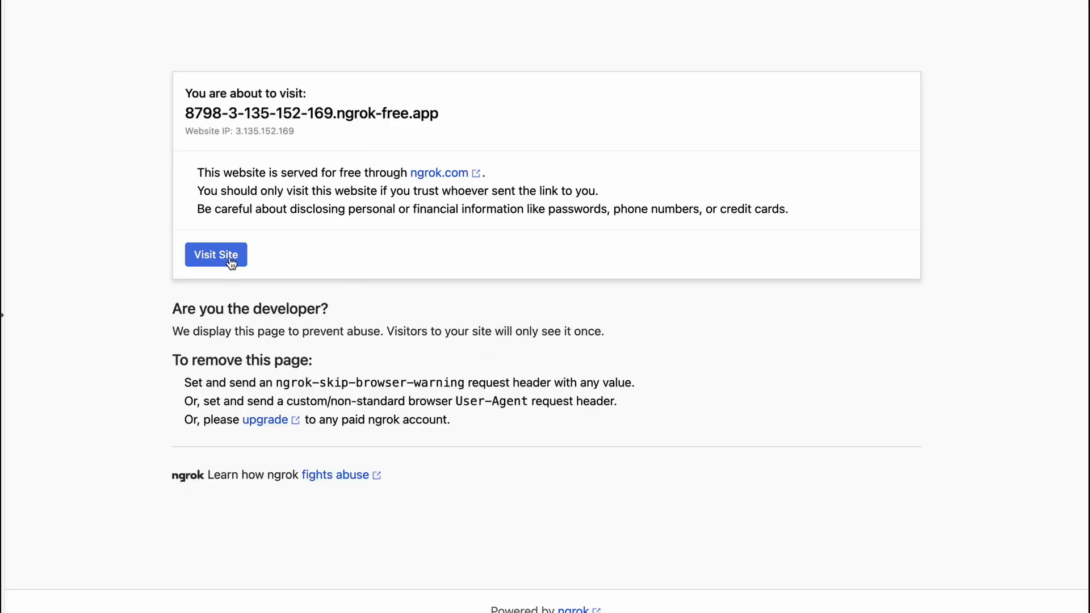
- Continue past the ngrok visitor warning via Visit Site to reach the web UI
{"action": "left_click", "coordinate": [215, 254]}
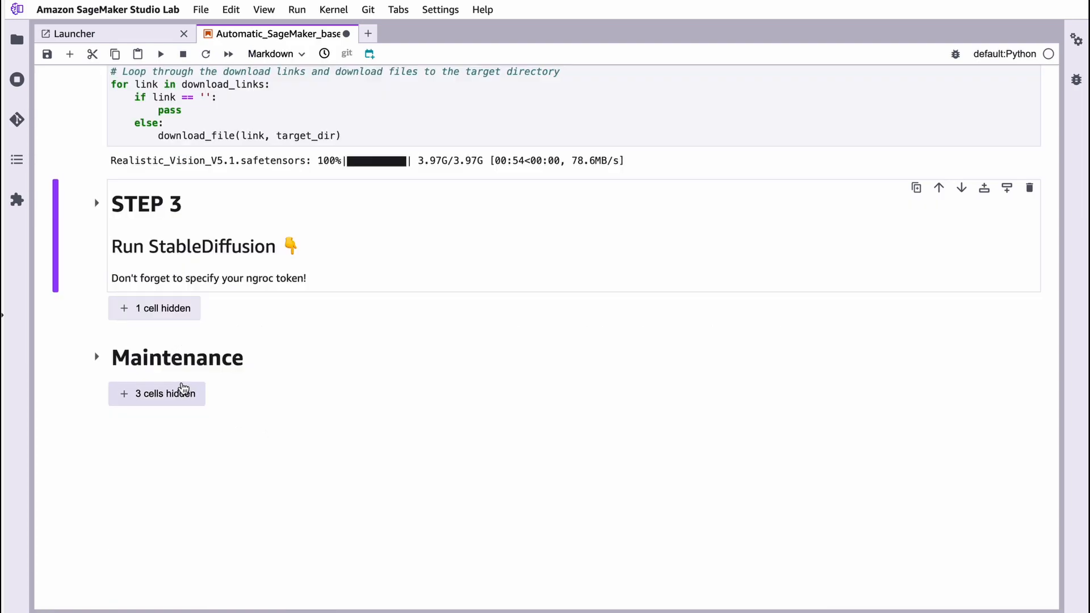
- Reveal the three hidden Maintenance cells and select the cleanup and storage-check cells
{"action": "left_click", "coordinate": [164, 394]}
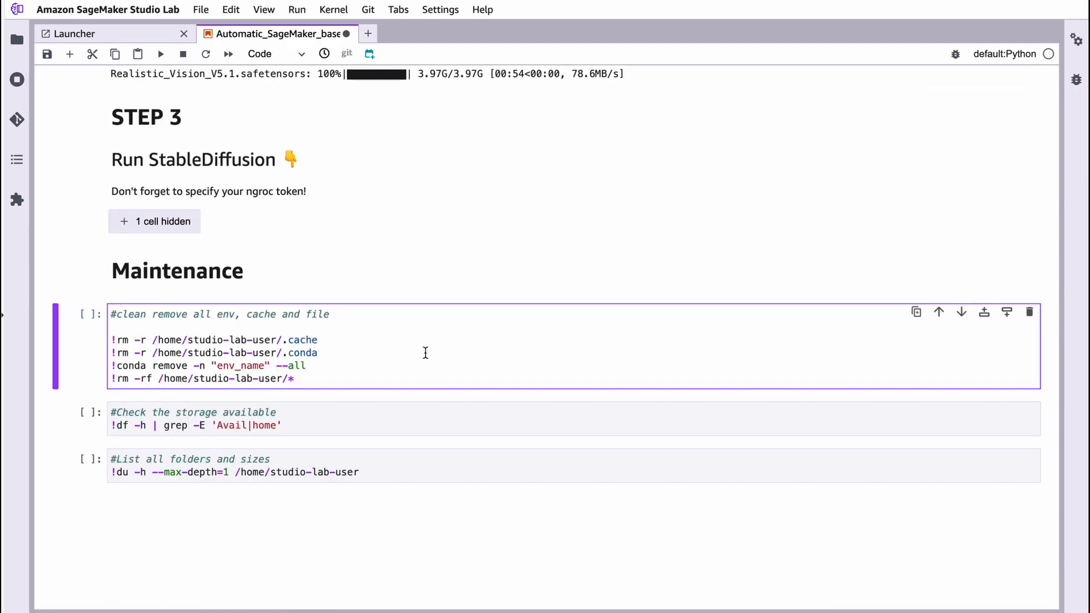
{"action": "scroll", "scroll_direction": "down", "scroll_amount": 3}
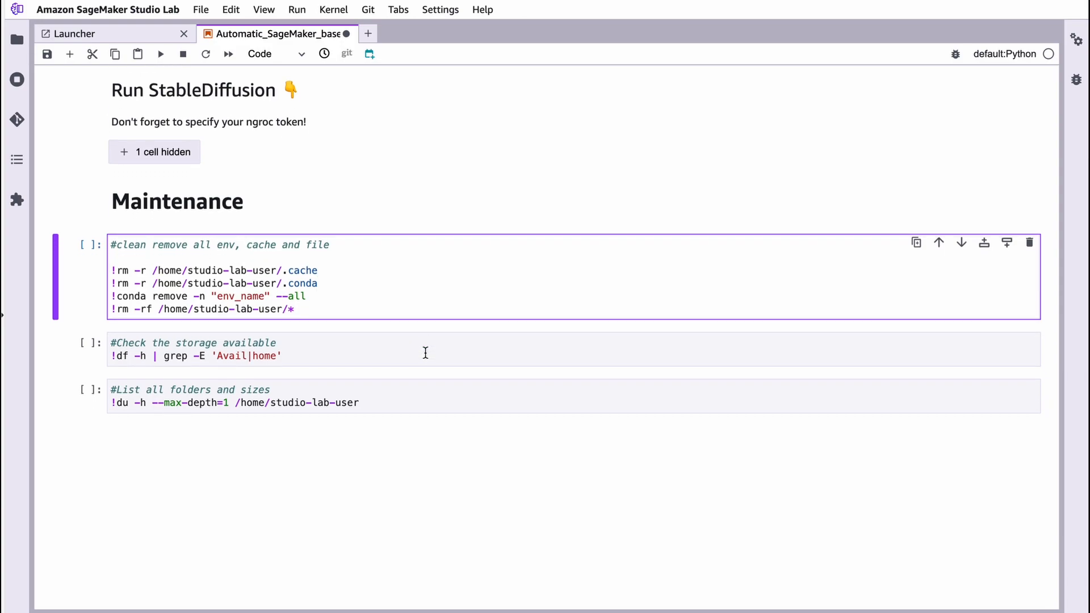
{"action": "left_click", "coordinate": [318, 283]}
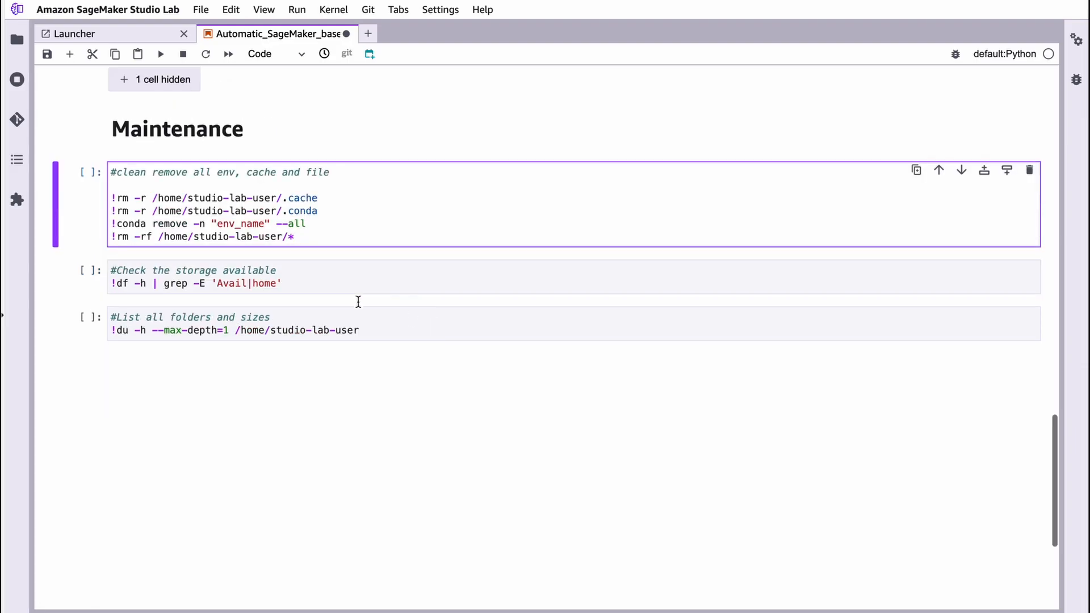
{"action": "left_click", "coordinate": [361, 283]}
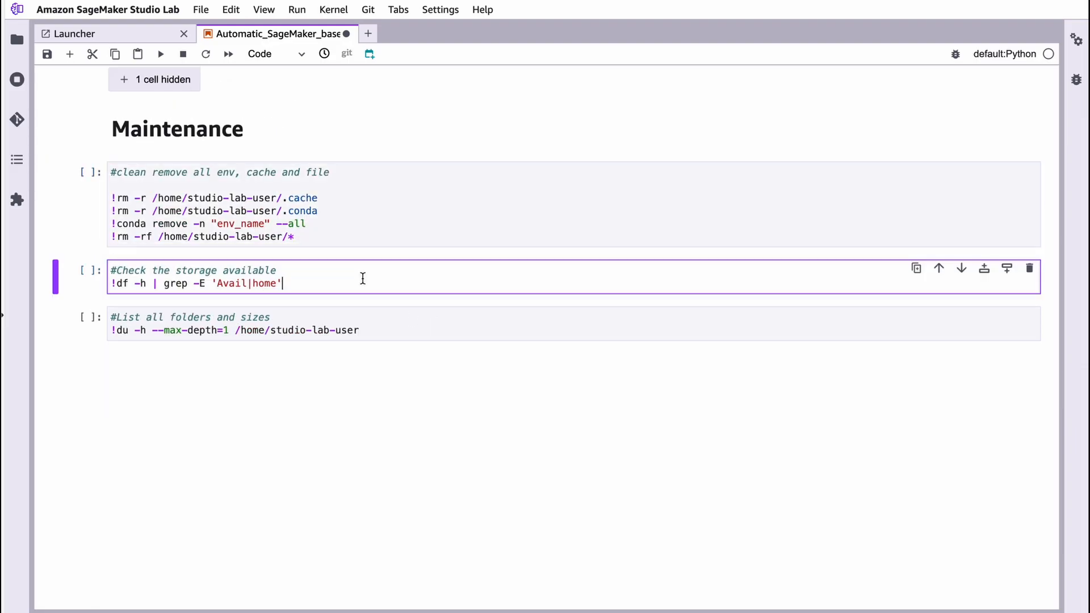
{"action": "mouse_move", "coordinate": [314, 293]}
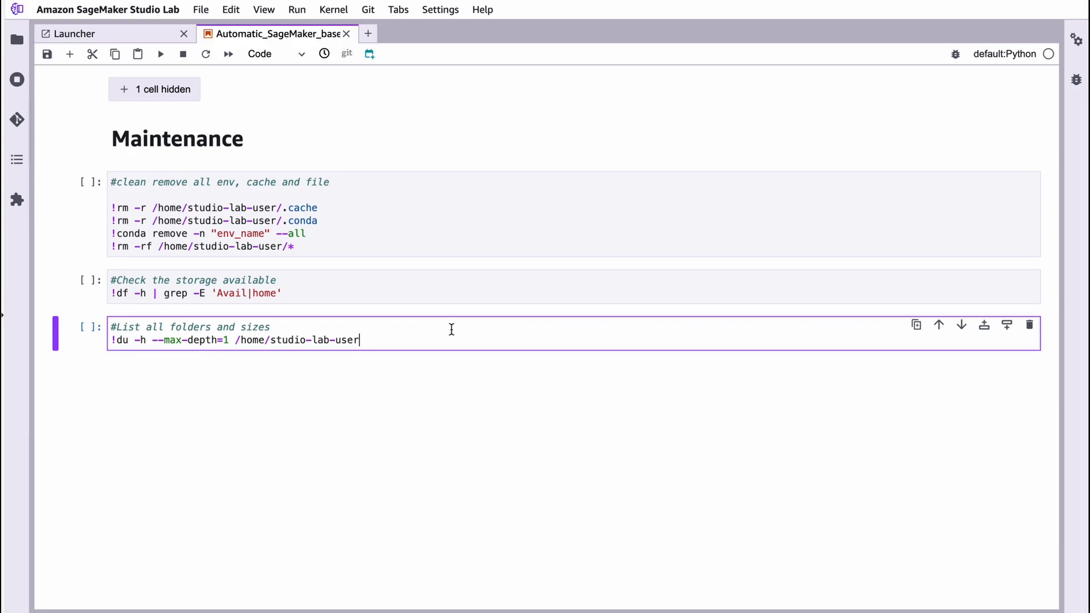
- Select the folder-size cell, then return up to the Step 2.1 model download code
{"action": "scroll", "scroll_direction": "up", "scroll_amount": 3}
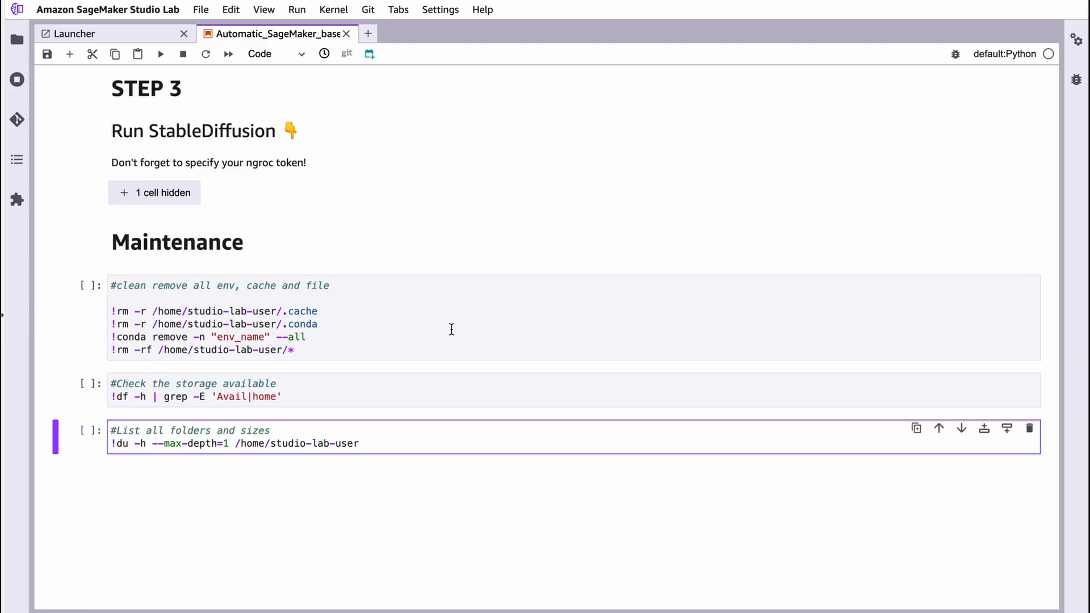
{"action": "left_click", "coordinate": [360, 443]}
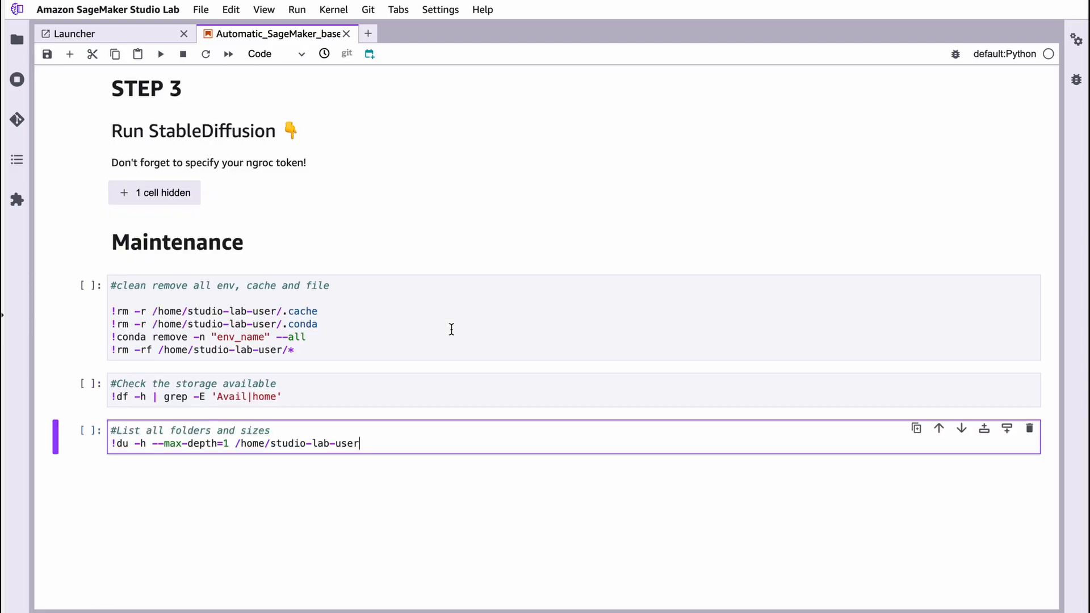
{"action": "scroll", "scroll_direction": "up", "scroll_amount": 3}
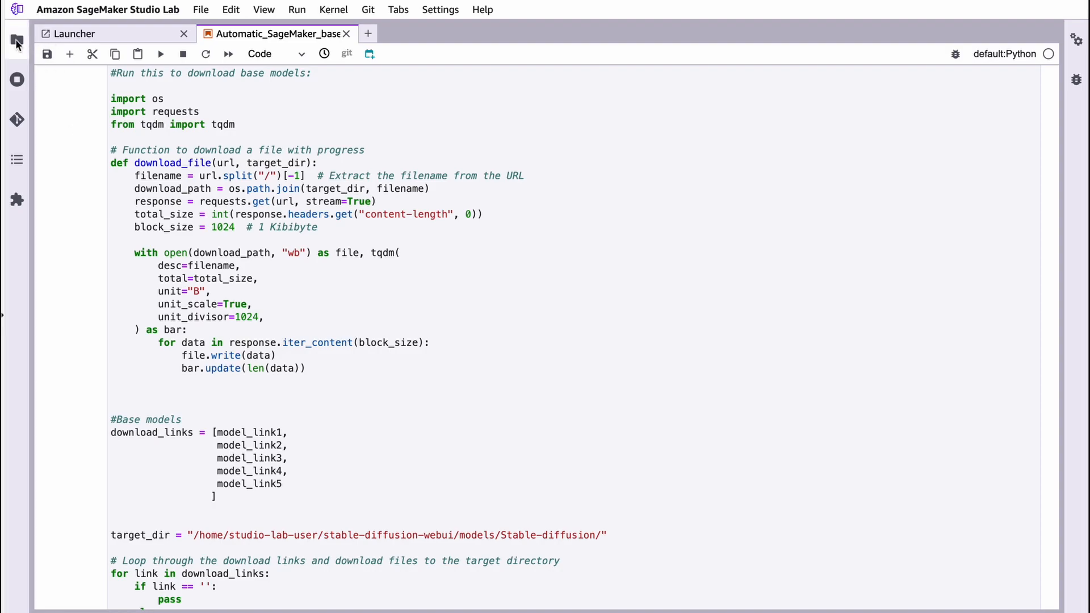
- Browse stable-diffusion-webui > models > Stable-diffusion to confirm the Realistic Vision model, then go back to models
{"action": "left_click", "coordinate": [17, 42]}
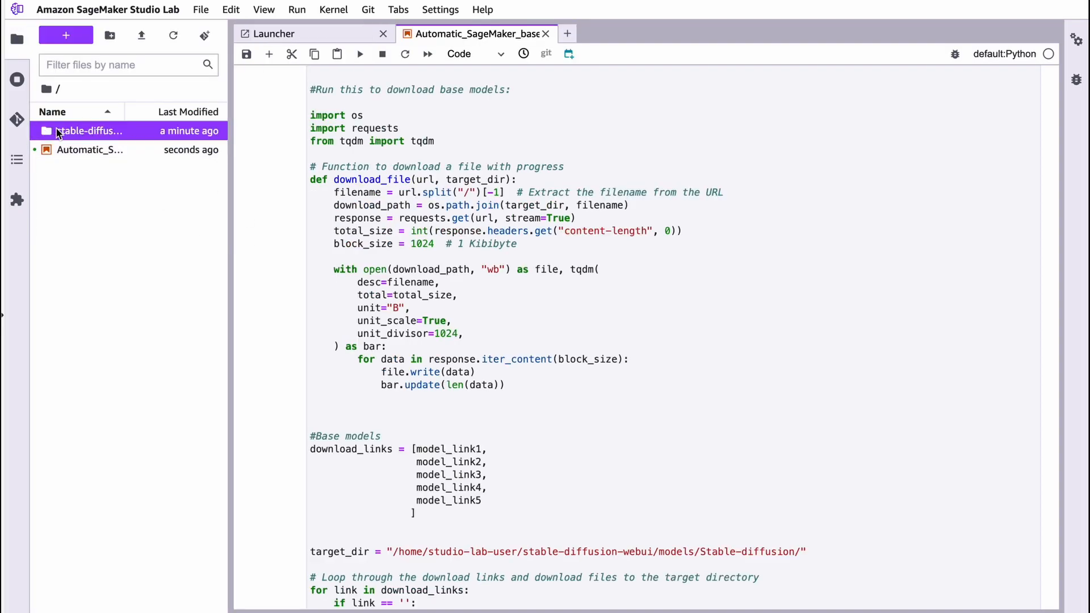
{"action": "double_click", "coordinate": [89, 130]}
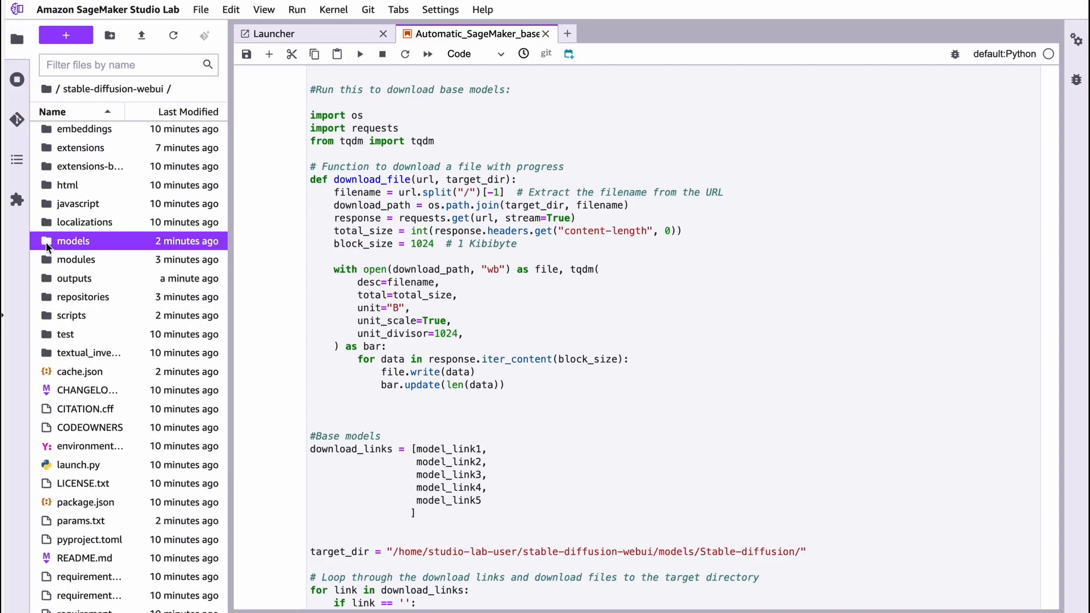
{"action": "double_click", "coordinate": [73, 241]}
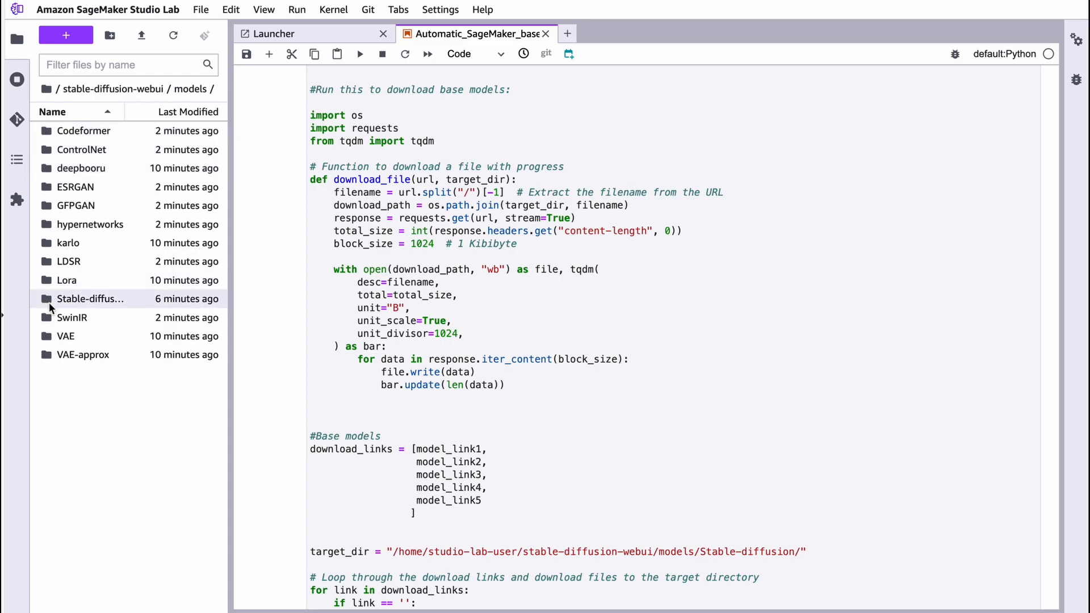
{"action": "double_click", "coordinate": [91, 298]}
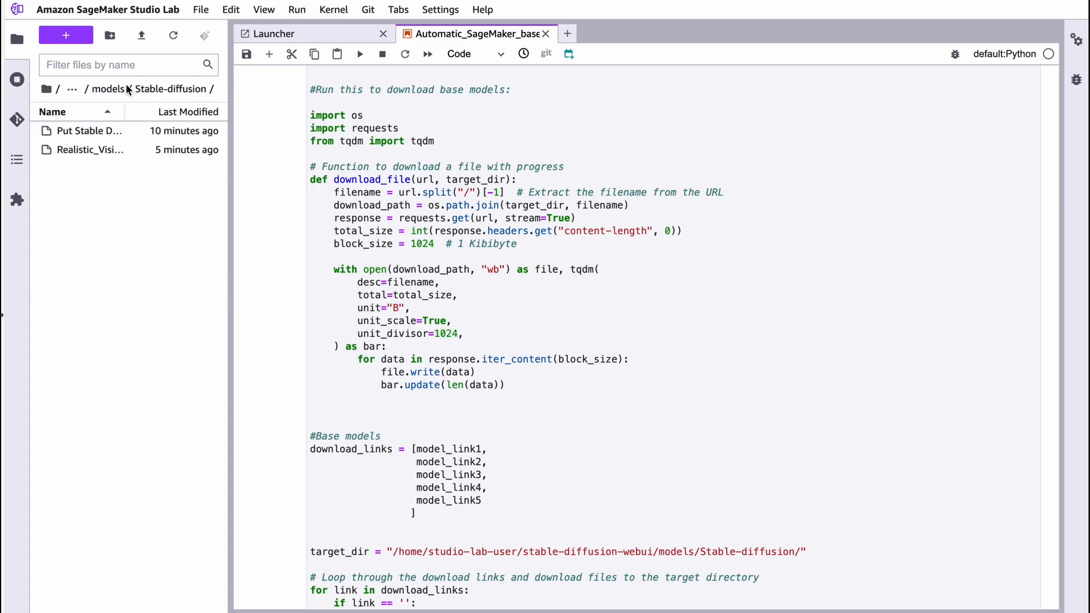
{"action": "left_click", "coordinate": [172, 35]}
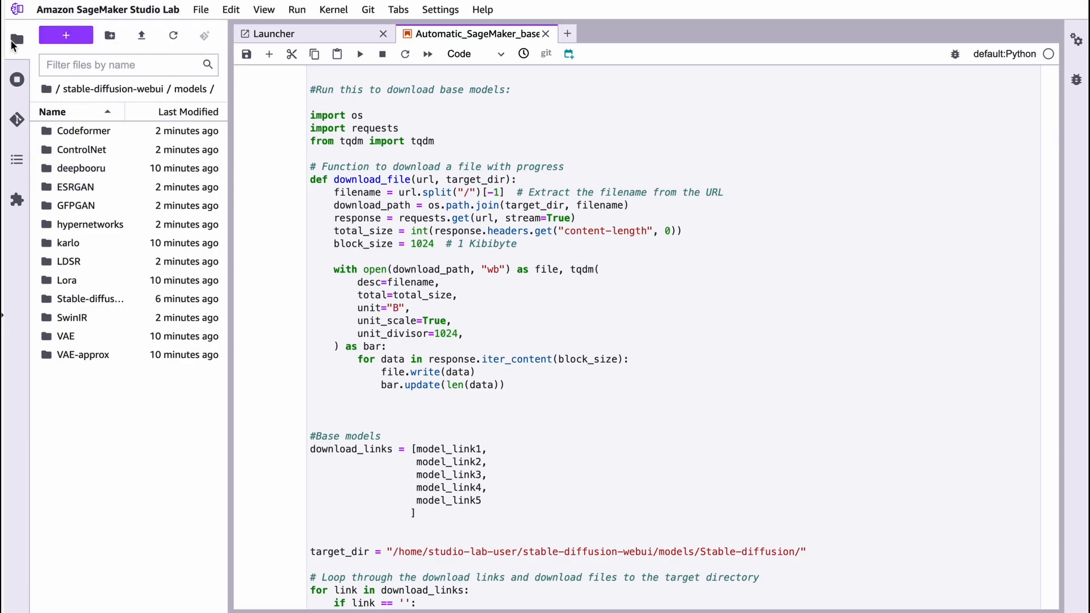
{"action": "mouse_move", "coordinate": [17, 42]}
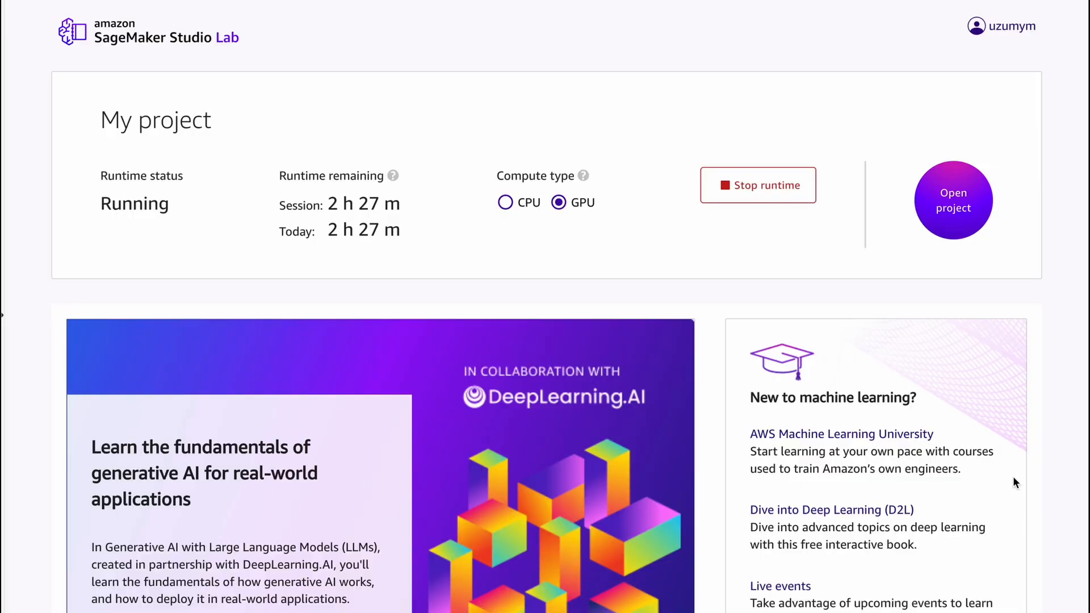
{"action": "mouse_move", "coordinate": [758, 185]}
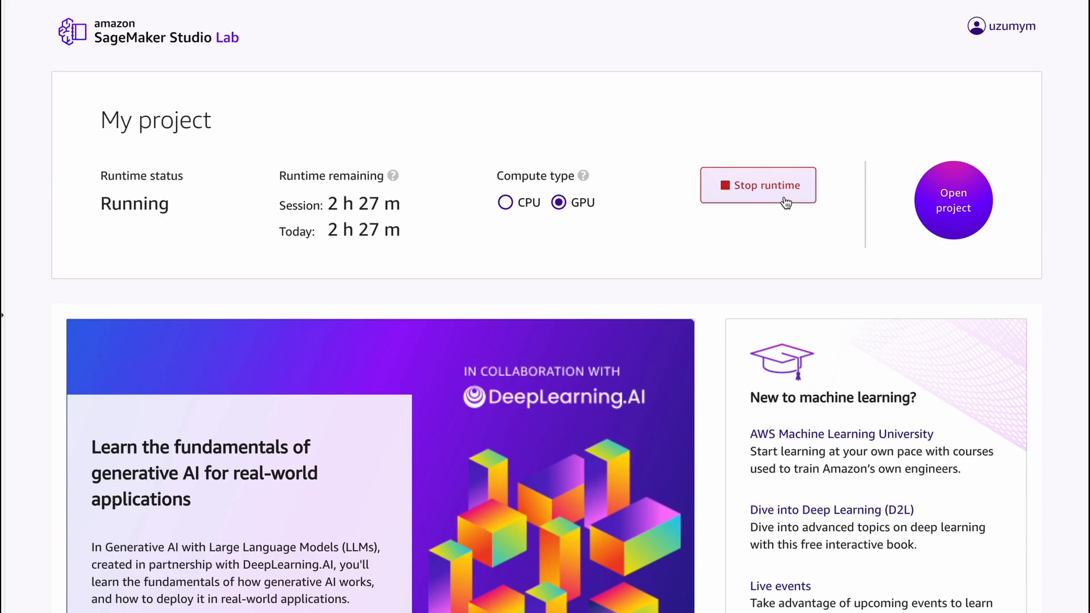
- Stop the running GPU runtime from the Studio Lab project page
{"action": "left_click", "coordinate": [952, 200]}
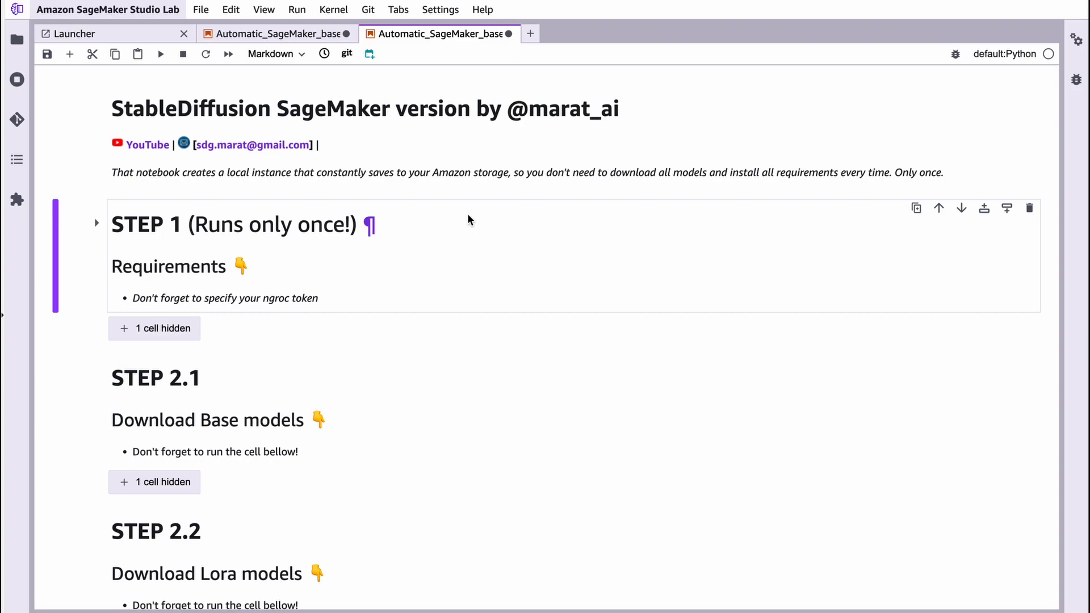
{"action": "mouse_move", "coordinate": [438, 309]}
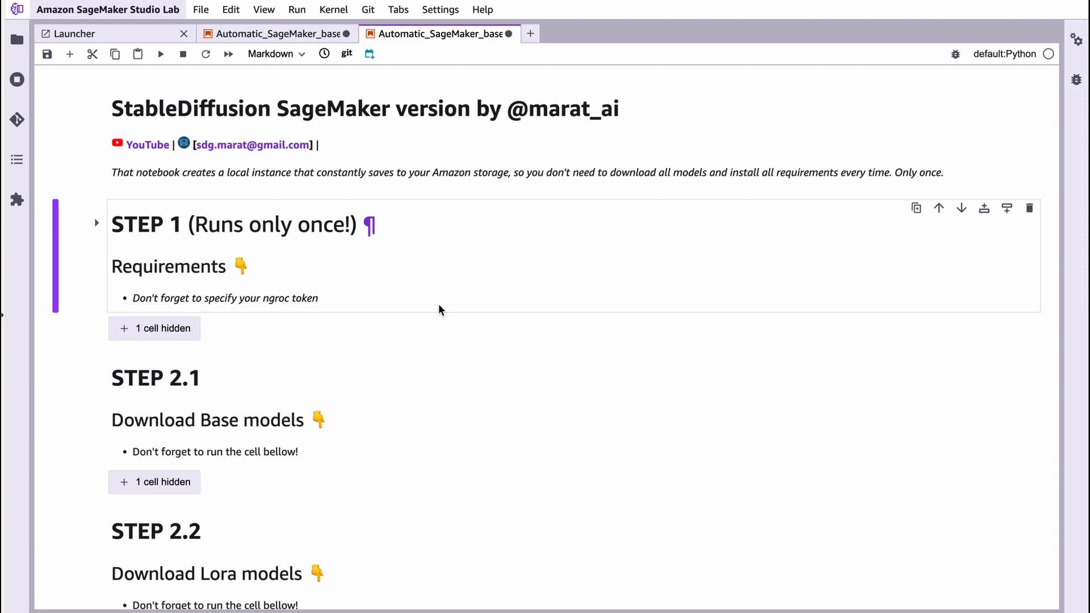
- Scroll through the second notebook copy showing Steps 1, 2.1 and 2.2
{"action": "scroll", "scroll_direction": "down", "scroll_amount": 3}
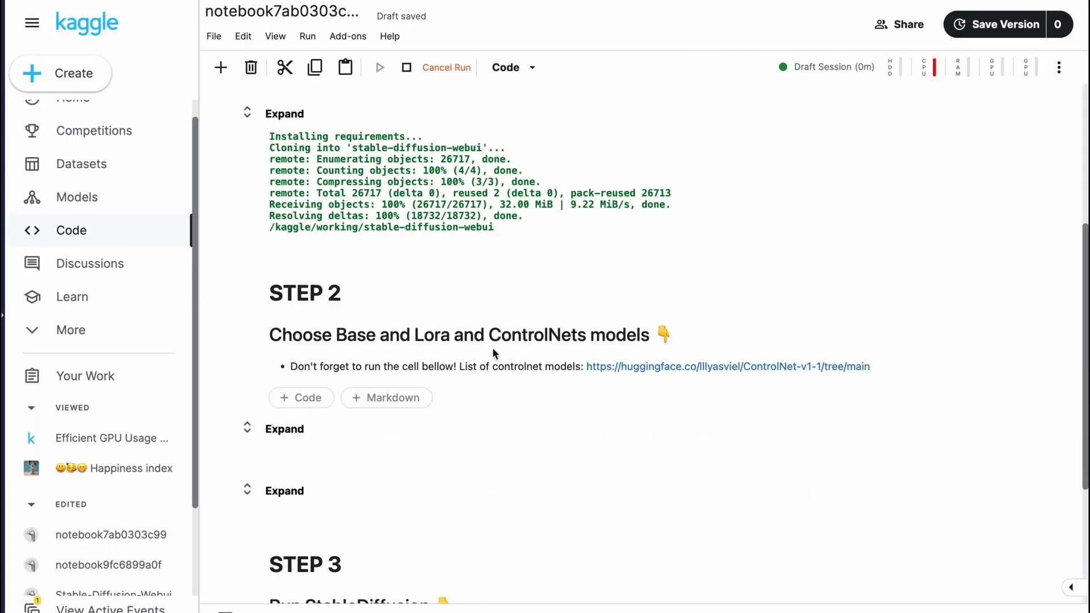
- Scroll the Kaggle draft up to its title header and GPU guidance above Step 1
{"action": "scroll", "scroll_direction": "up", "scroll_amount": 3}
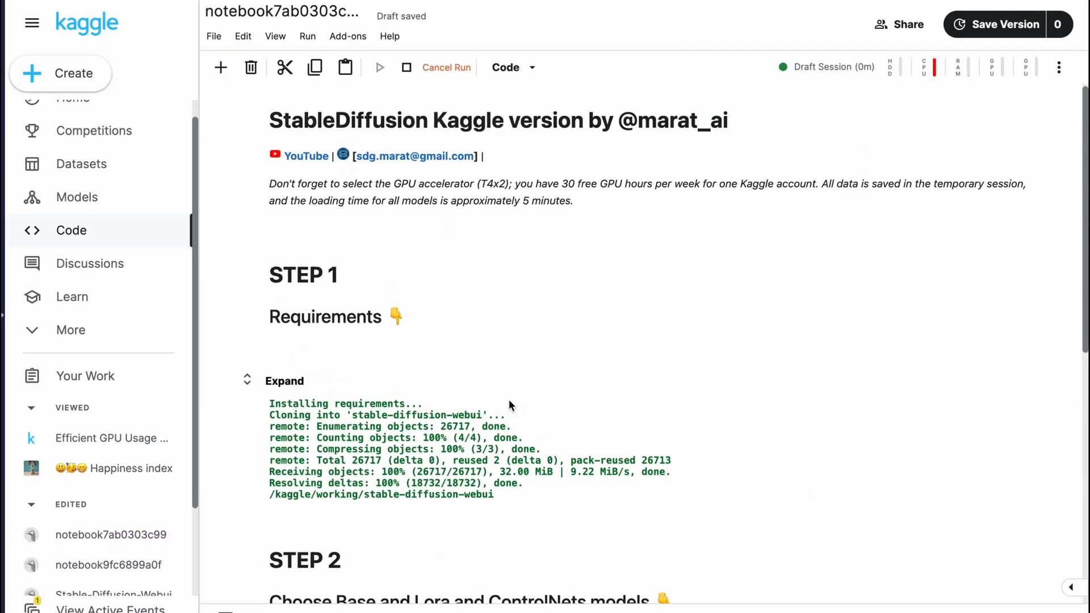